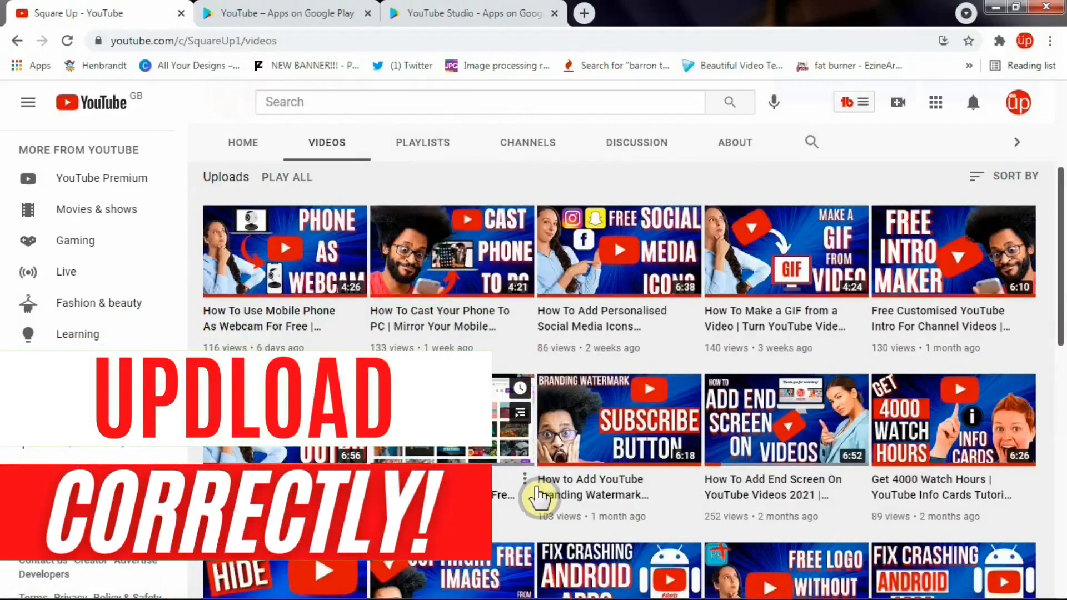
mouse_move(540, 497)
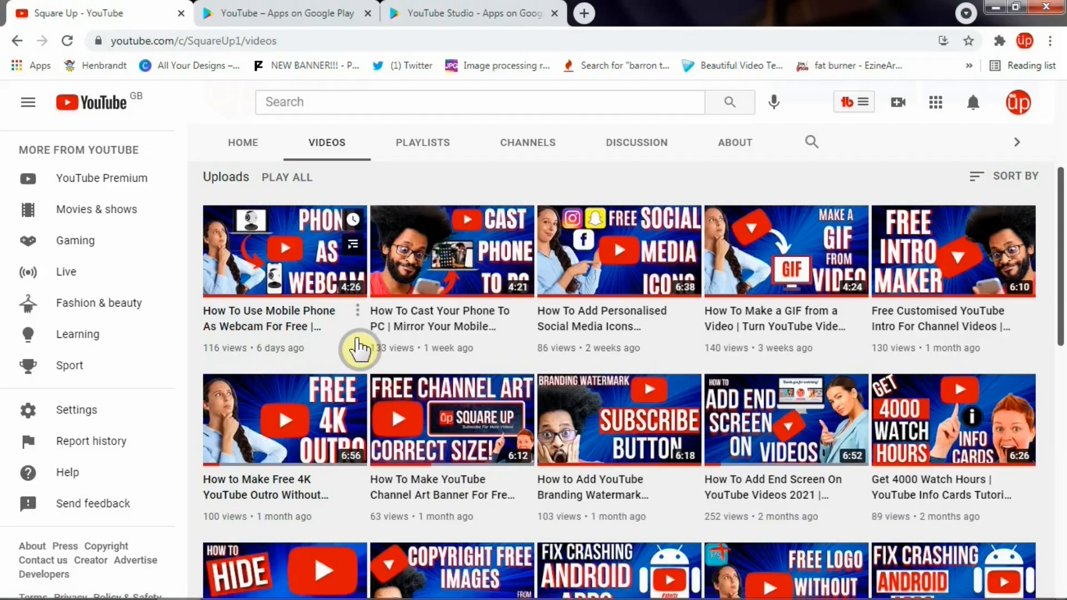
mouse_move(498, 346)
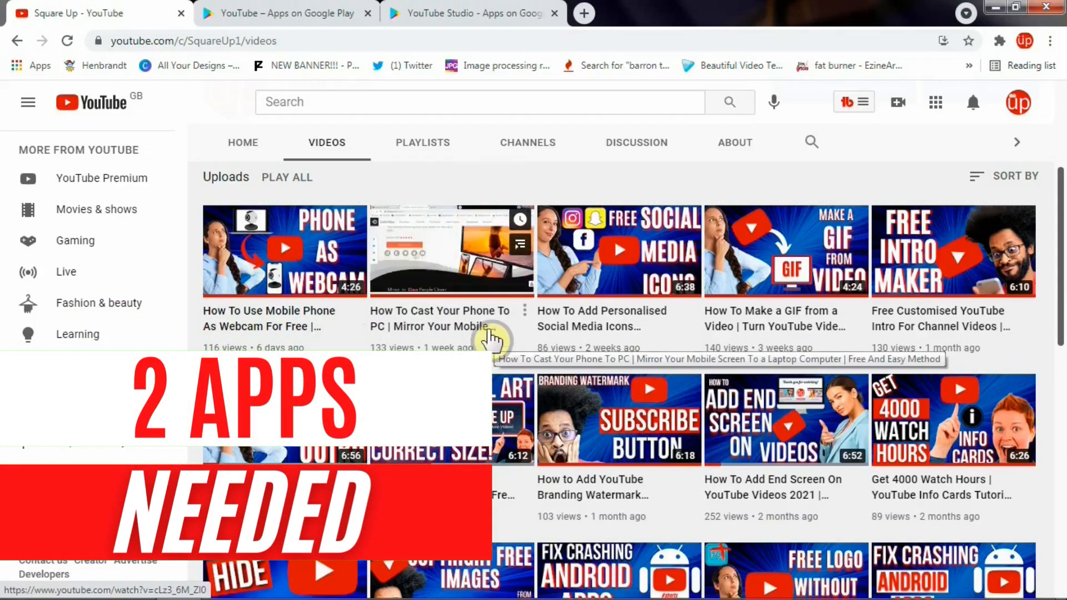
- Switch to the YouTube Studio Google Play tab beside the mirrored phone's YouTube home feed
click(286, 14)
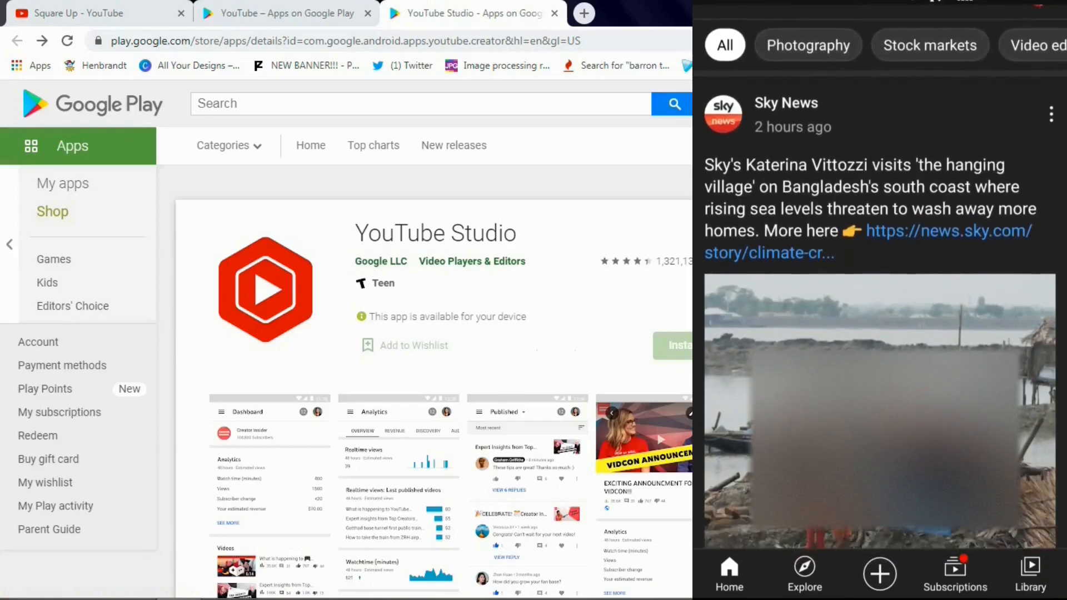
- Bring up the Create menu offering to upload a video or go live
scroll(down, 3)
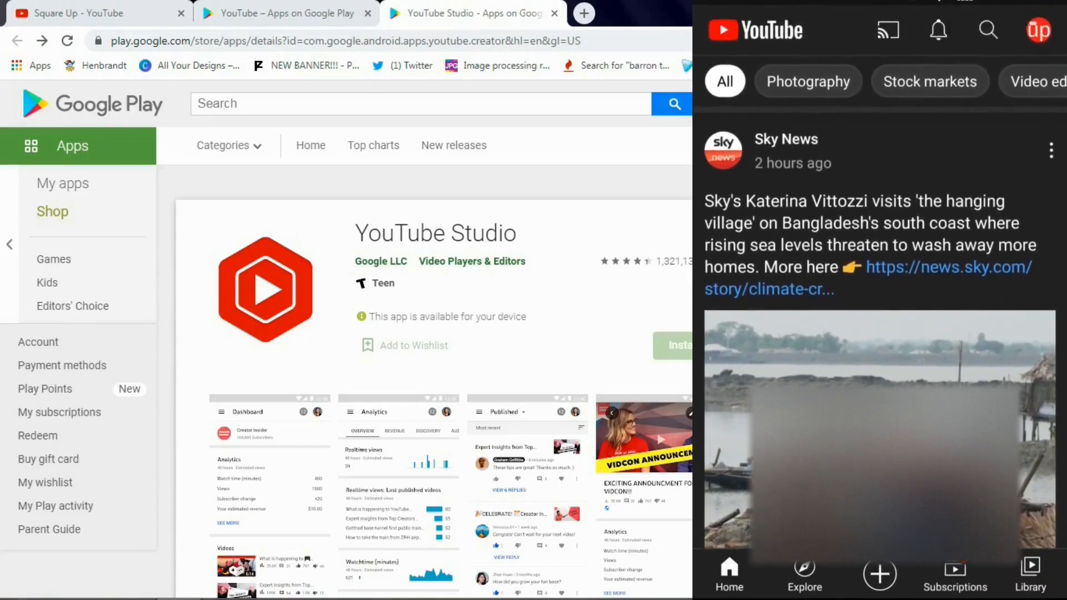
click(1038, 30)
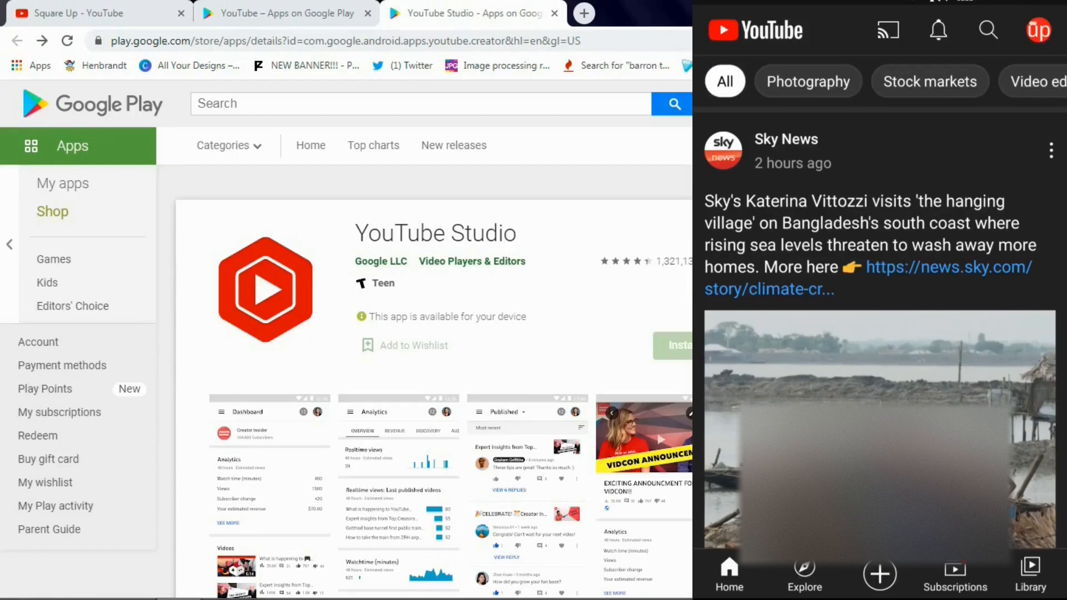
click(879, 575)
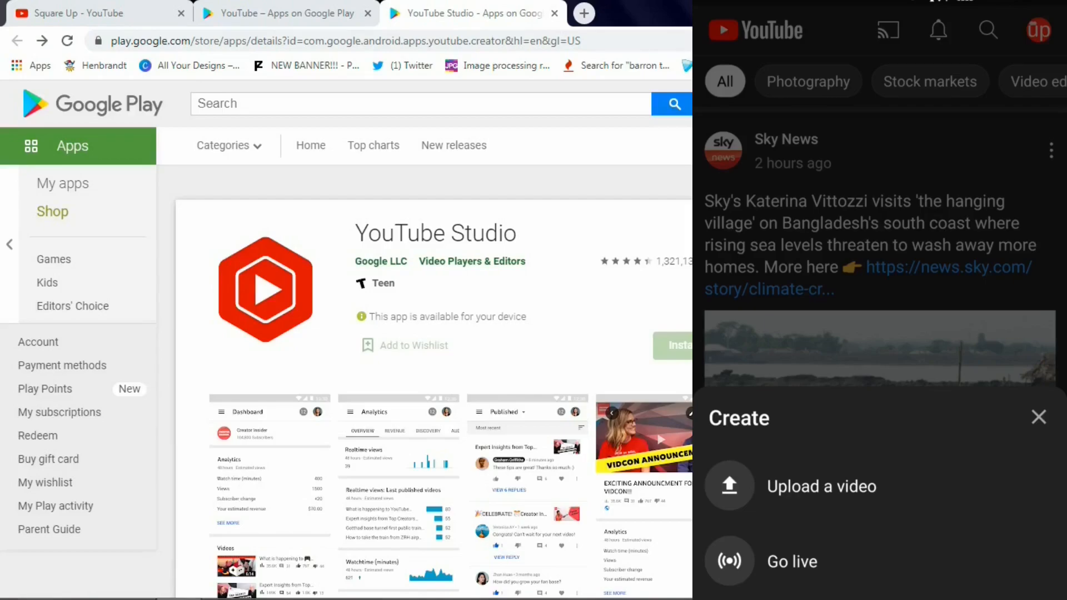
- Choose 'Upload a video' and pick the video file from the phone gallery
click(1038, 417)
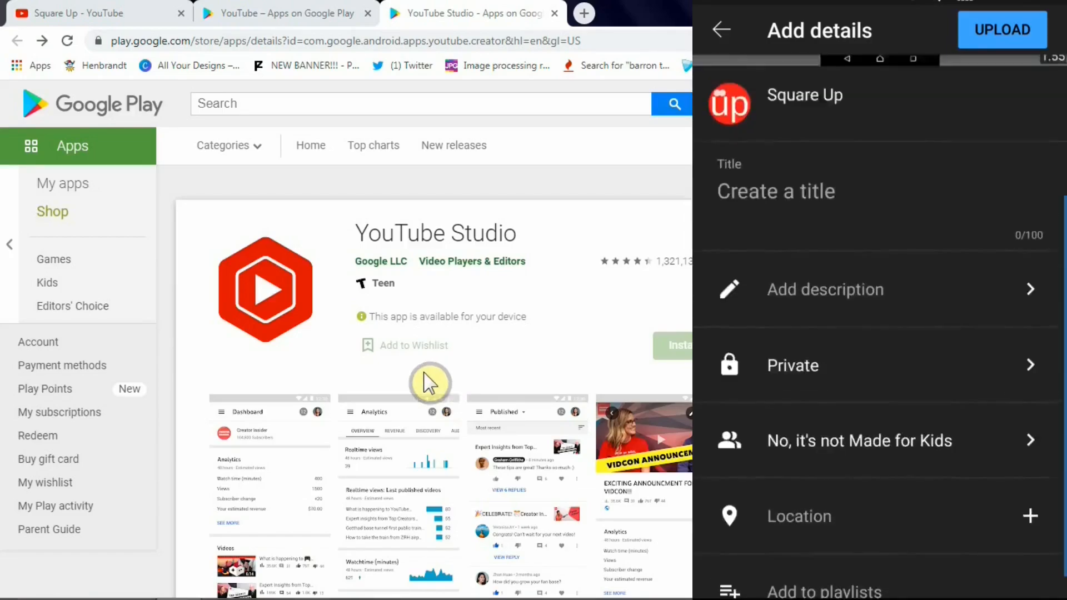
- Title the video 'HOW TO FIX YOUR PHONE?' in capitals and move on to the description editor
click(776, 191)
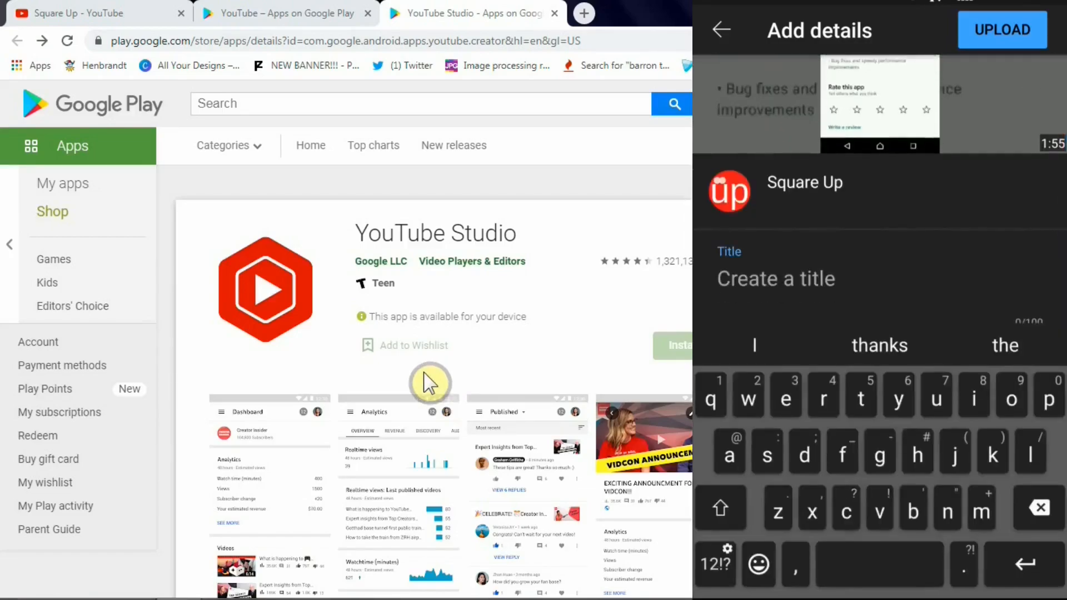
click(720, 508)
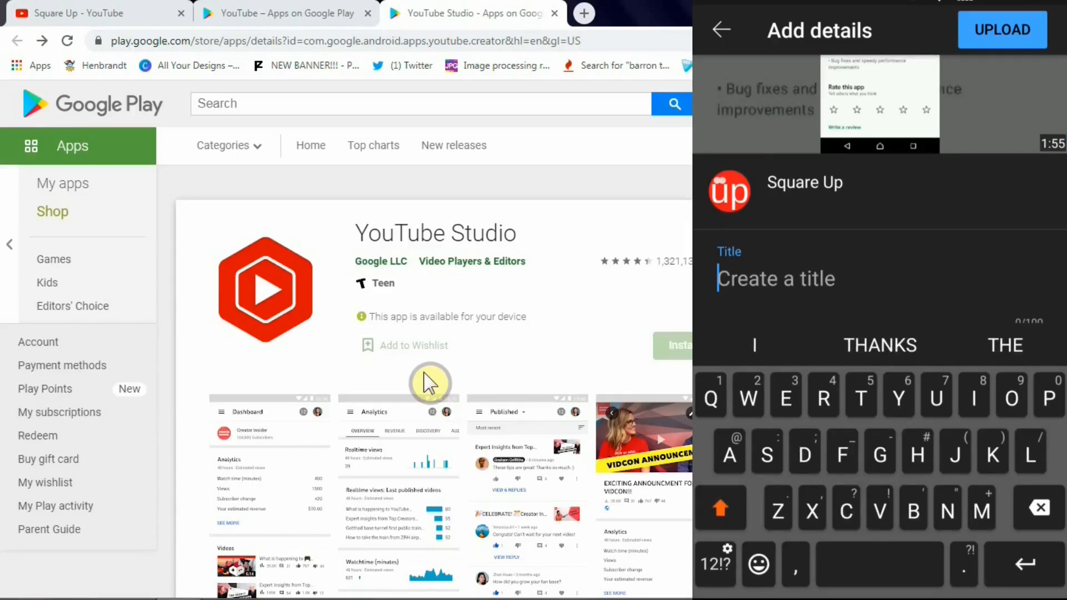
text(HOW TO)
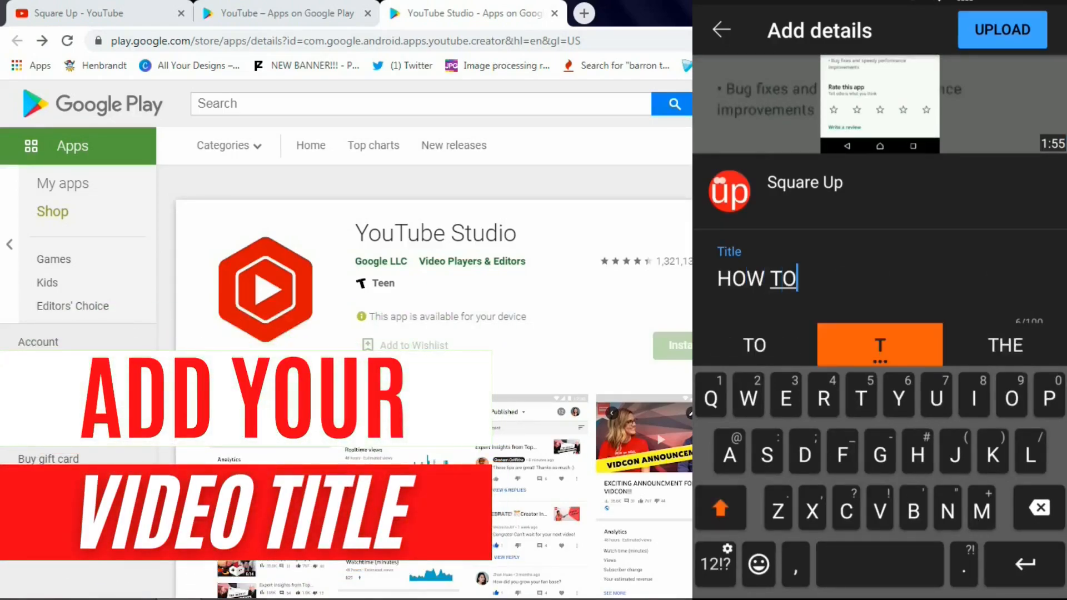
text(FIX YOUR)
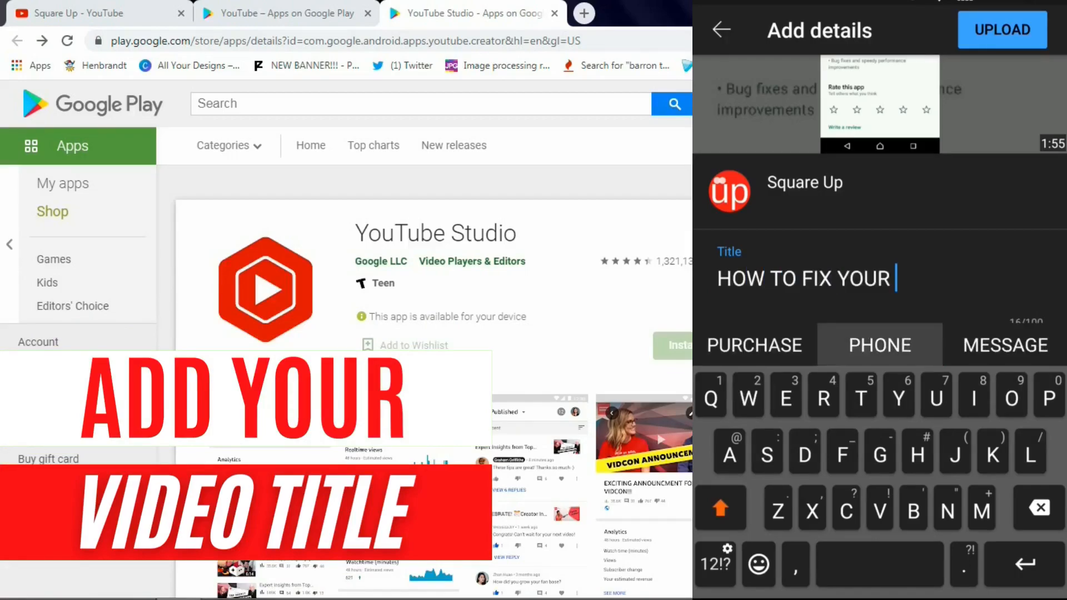
text(PHONE?)
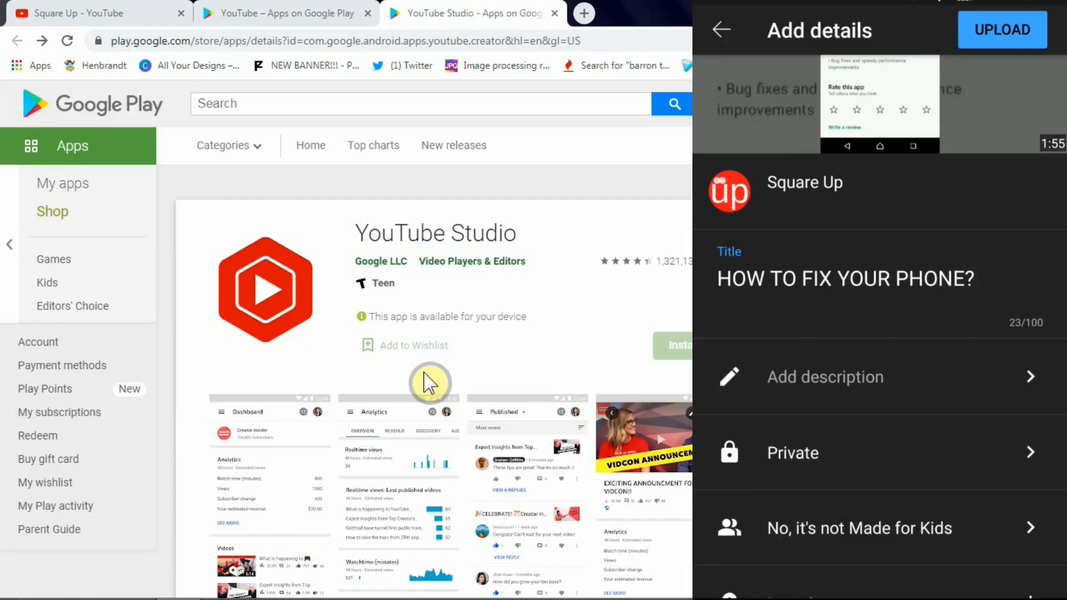
click(825, 377)
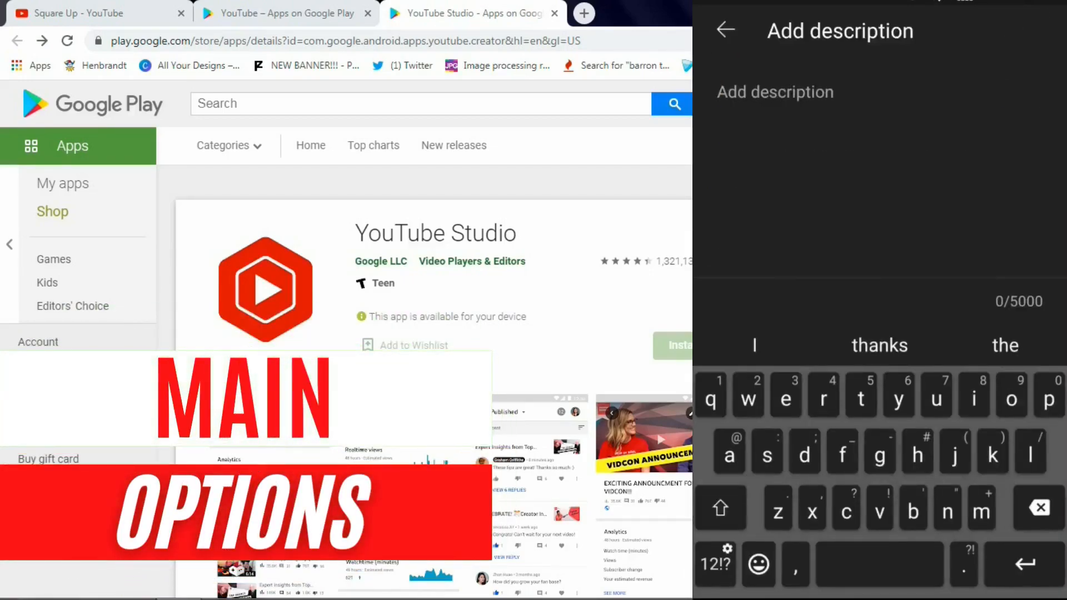
- Describe the video as 'This video is about fixing your Android phone.' and return to the details form
click(724, 30)
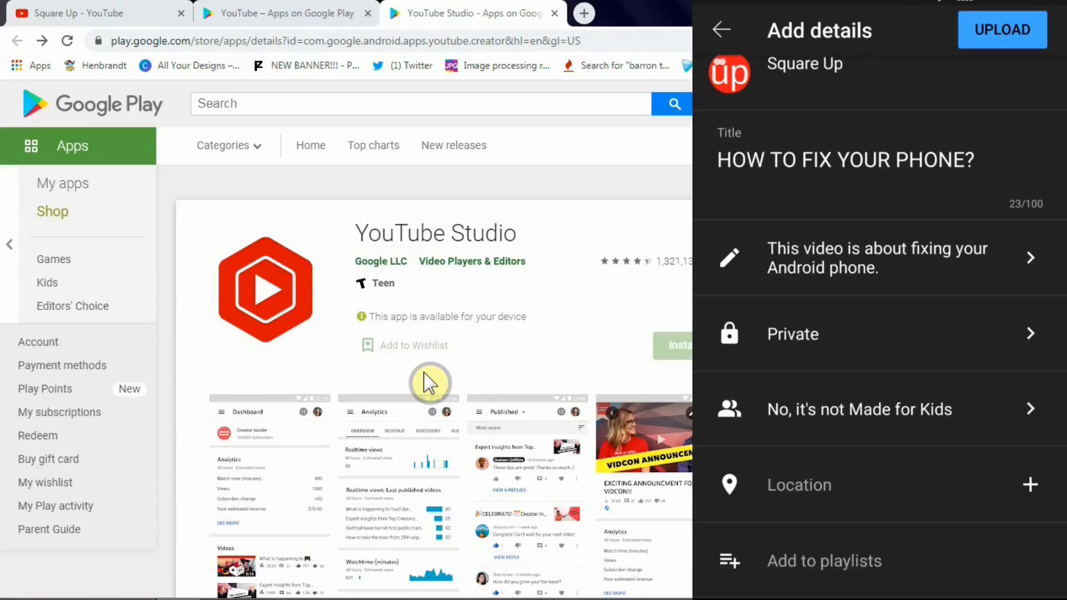
- Try Public and Unlisted visibility, then expand the Schedule option for 2 Jul 2021, 00:00
click(793, 333)
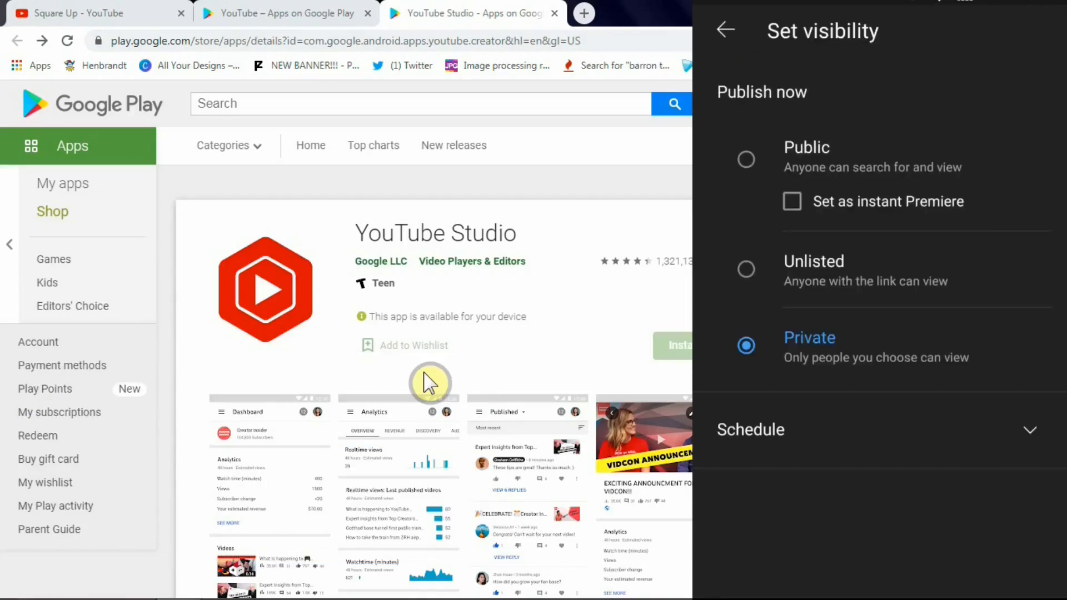
click(746, 158)
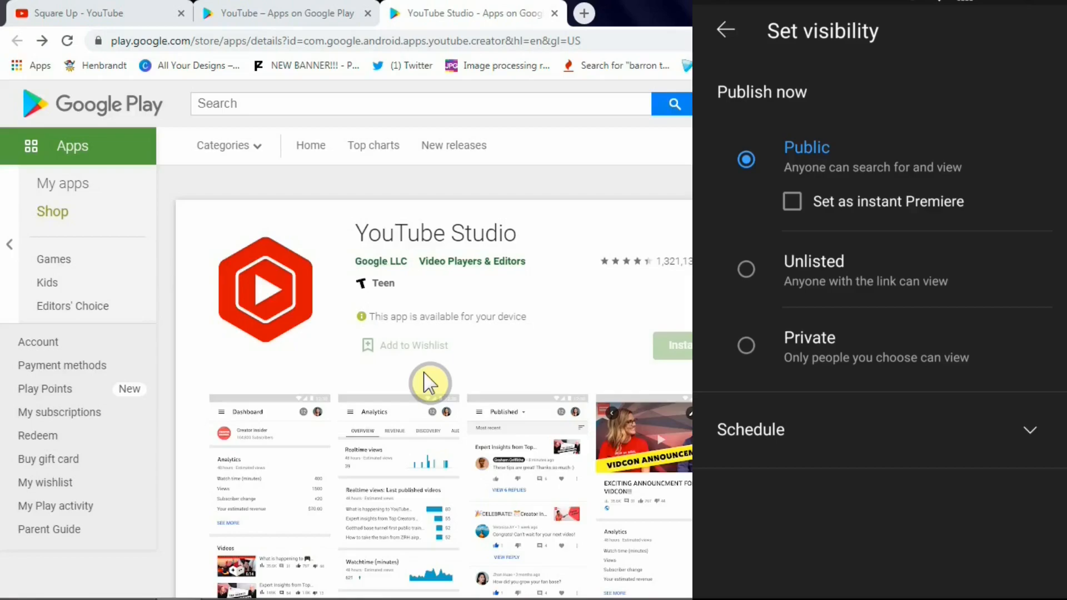
click(746, 269)
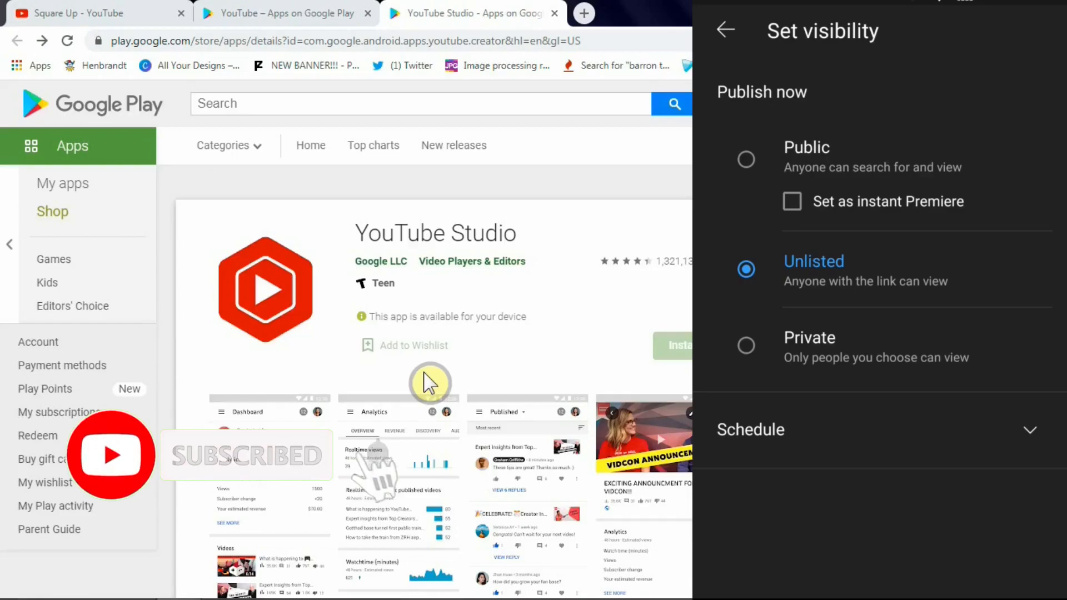
click(746, 344)
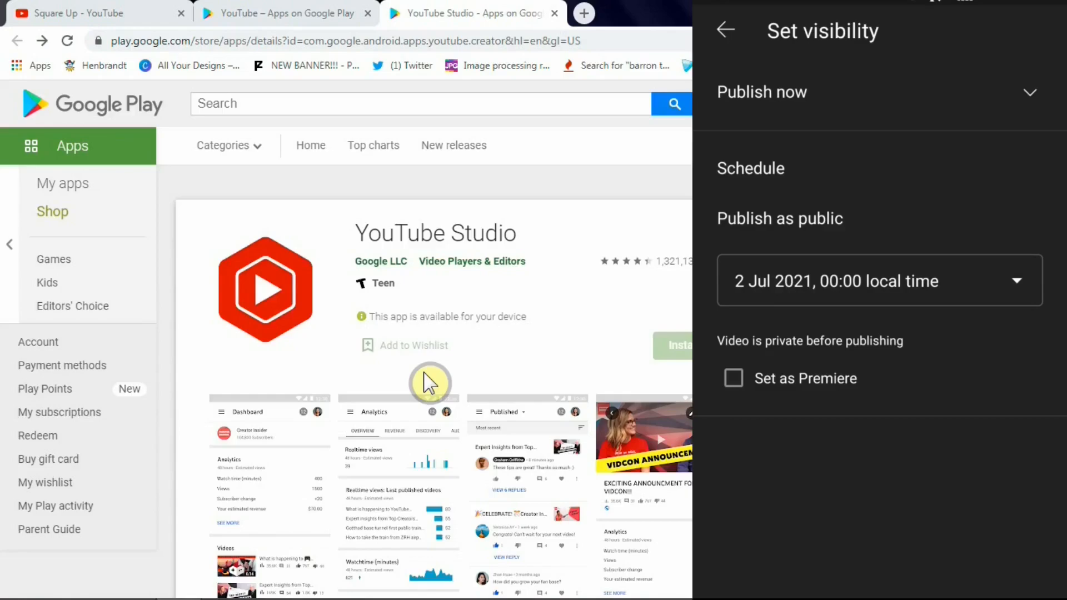
- Schedule public publishing for 17 Jul 2021, 00:00 and move to the audience settings
click(878, 280)
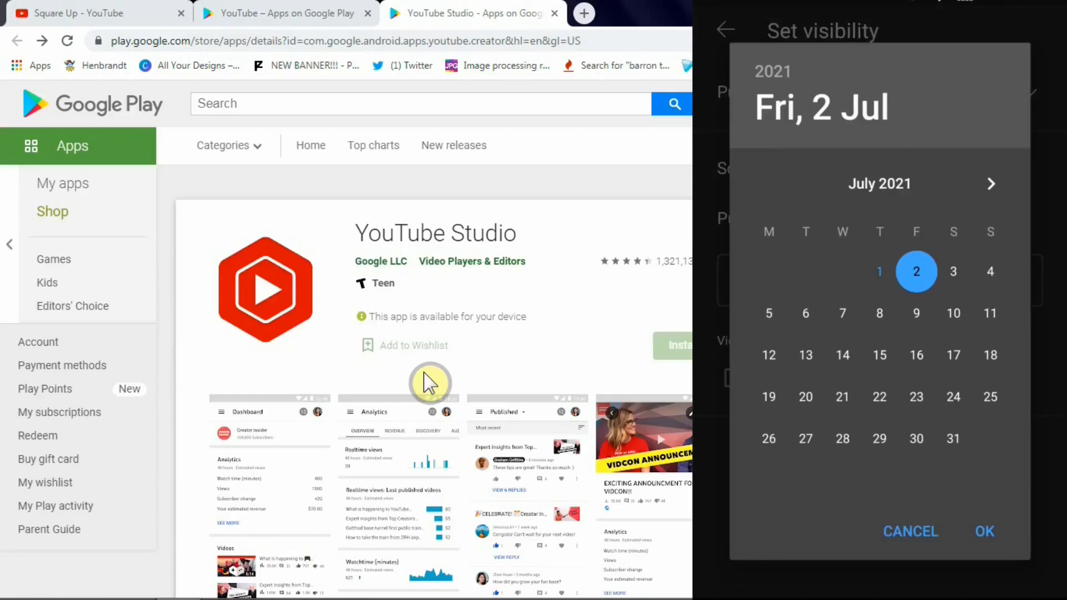
click(952, 354)
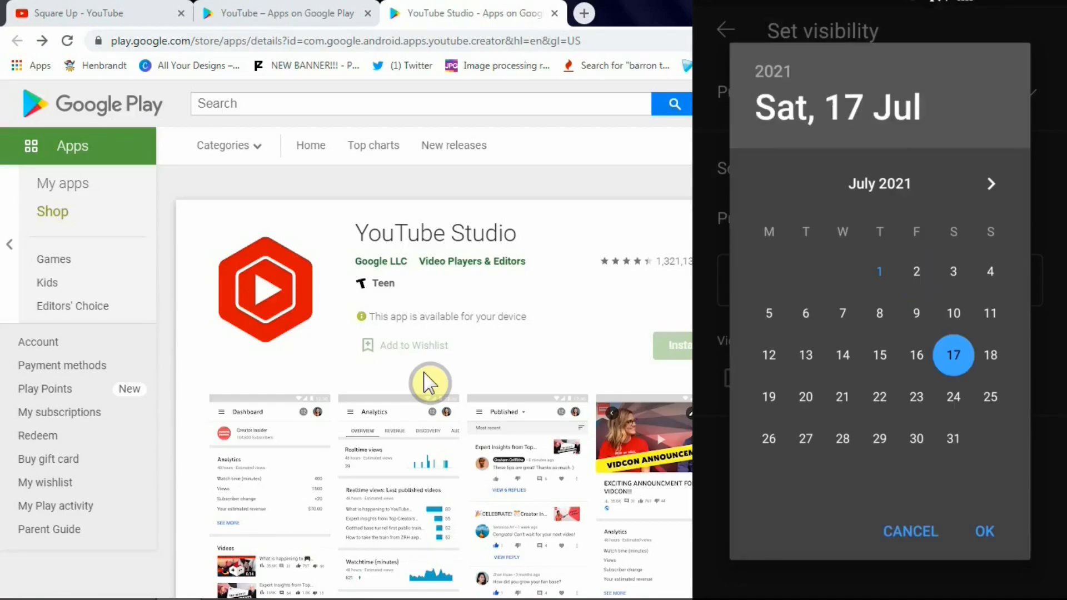
click(984, 531)
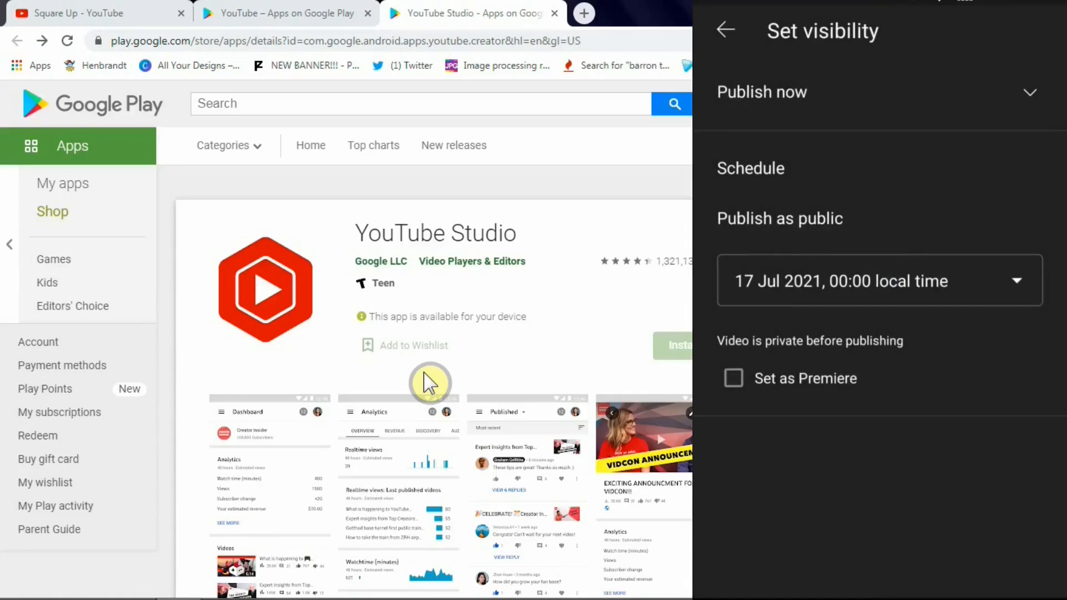
click(725, 30)
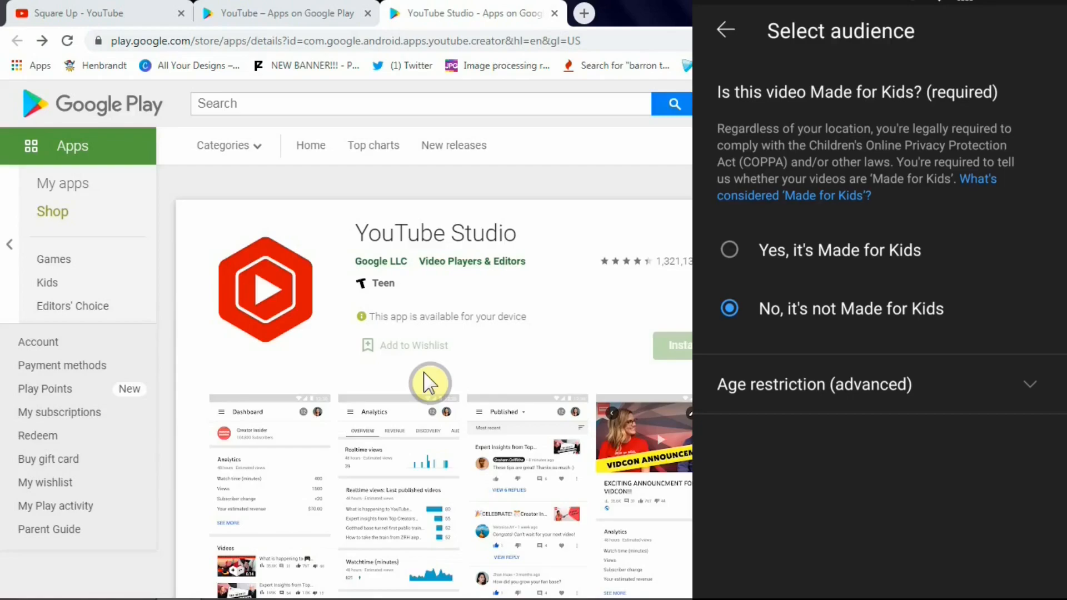
- Mark the video as not Made for Kids and expand the Age restriction (advanced) choices
click(730, 250)
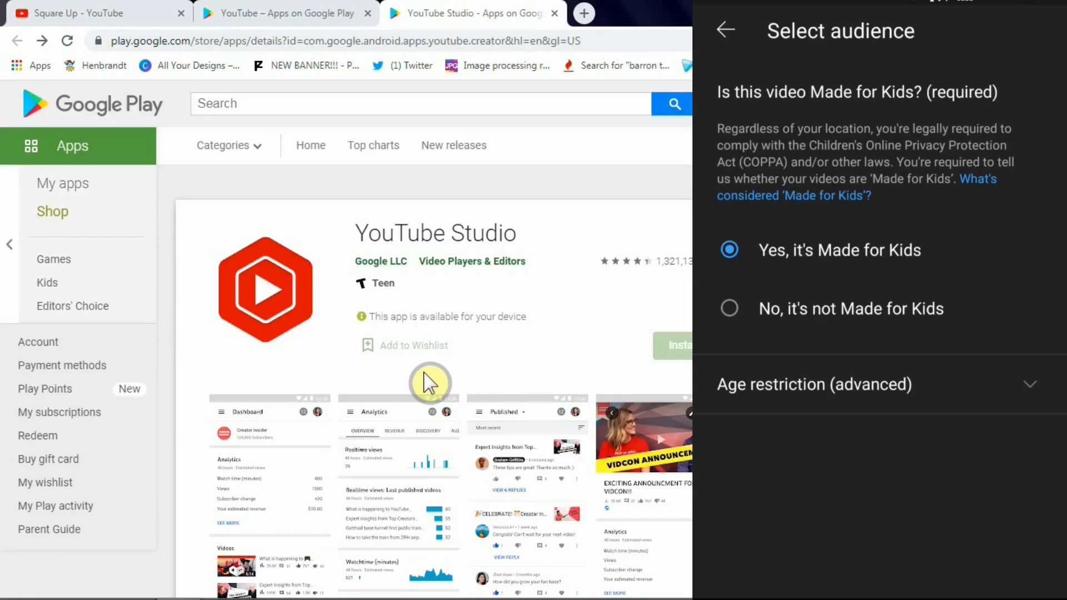
click(730, 308)
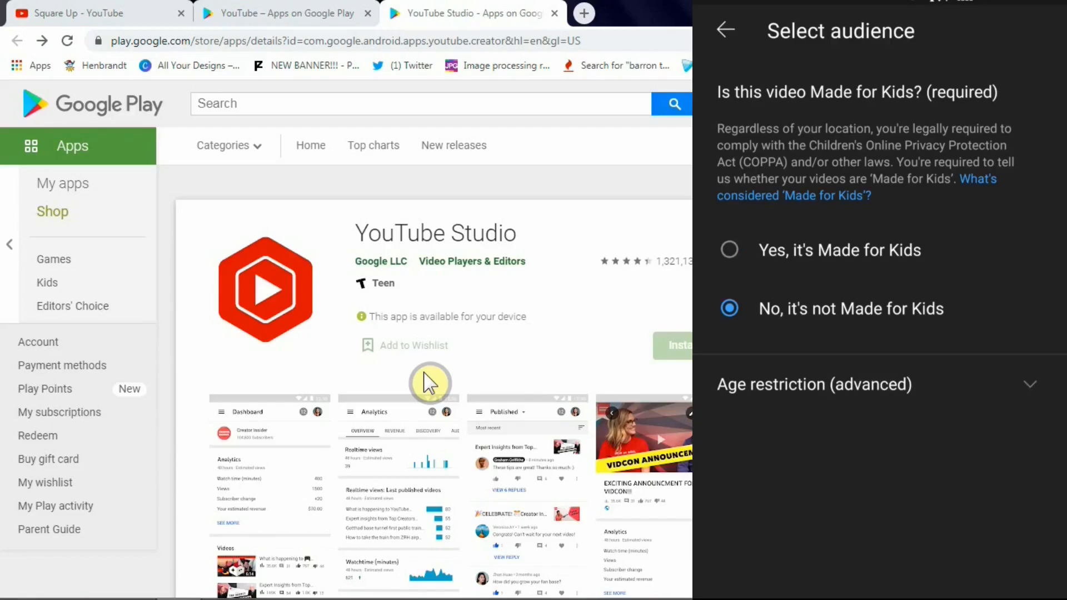
click(814, 383)
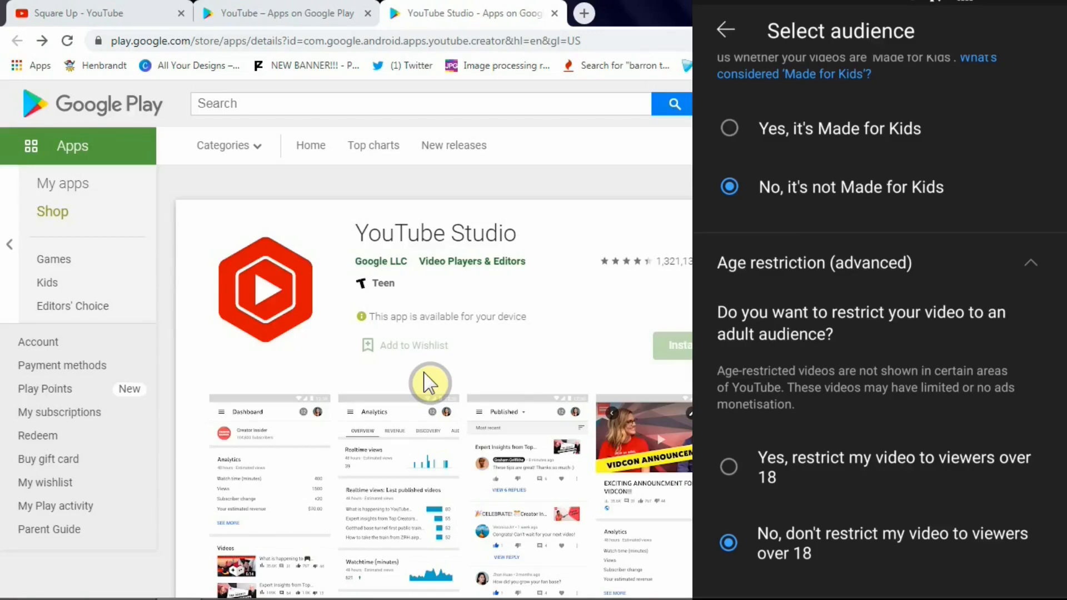
- Try the over-18 restriction, collapse Age restriction and return to the details form
click(728, 467)
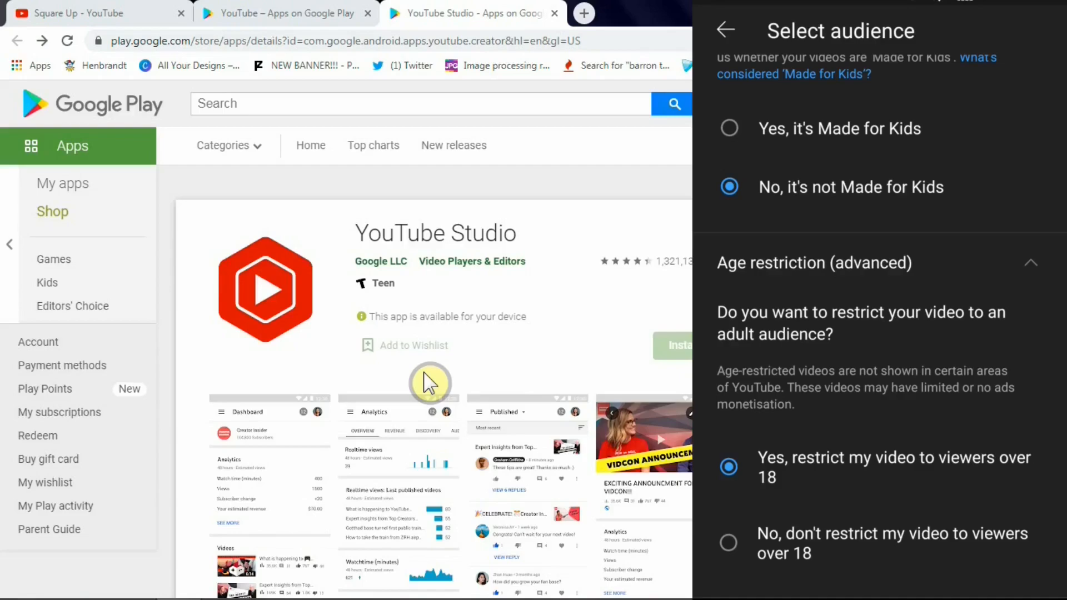
click(728, 543)
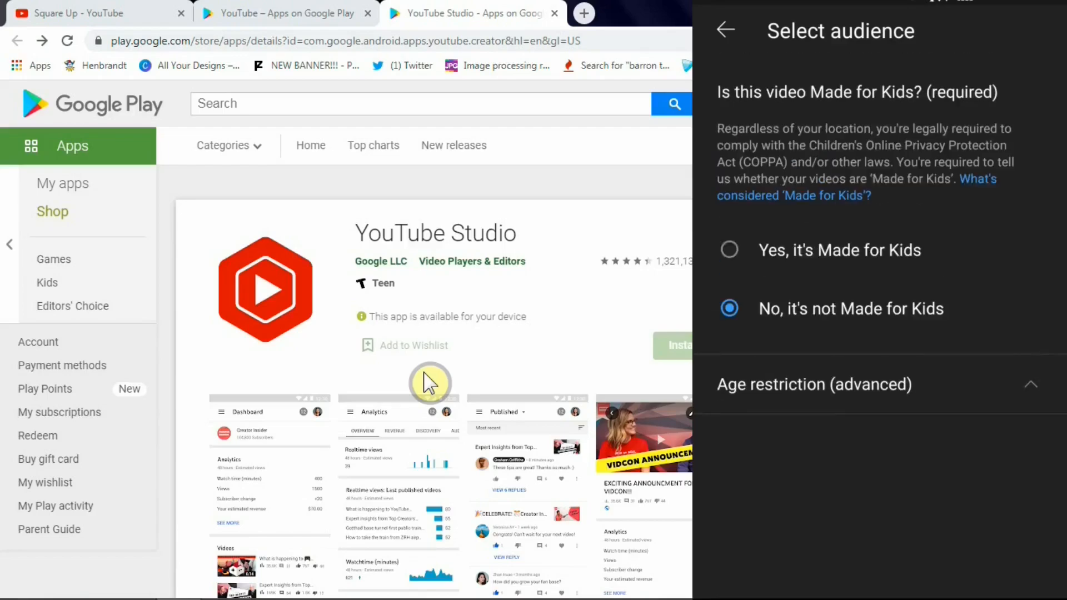
click(721, 30)
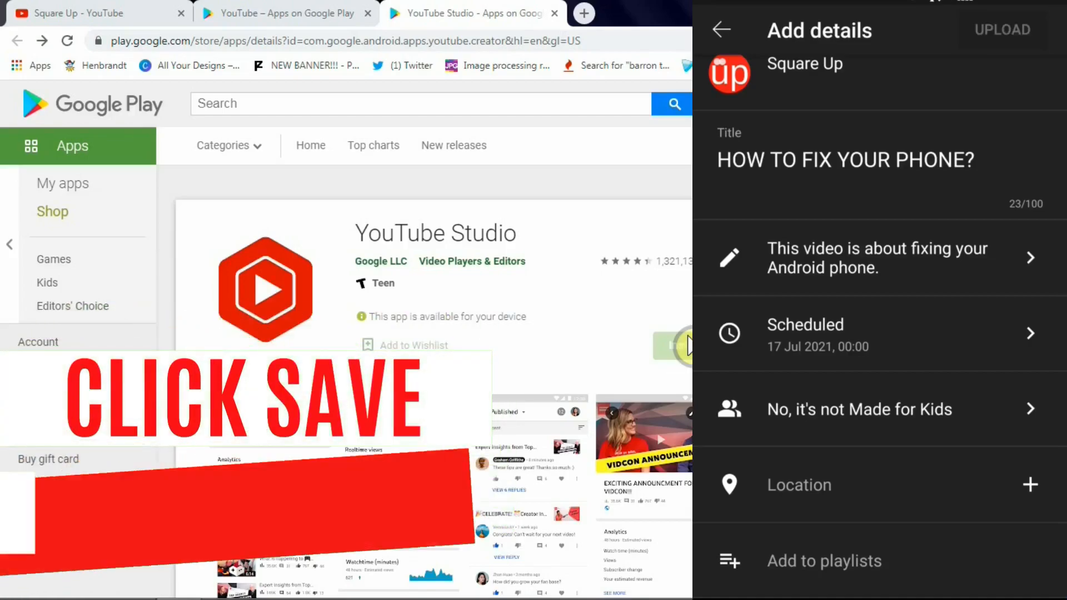
- Submit 'HOW TO FIX YOUR PHONE?' for upload, scheduled for 17 Jul 2021
click(1002, 30)
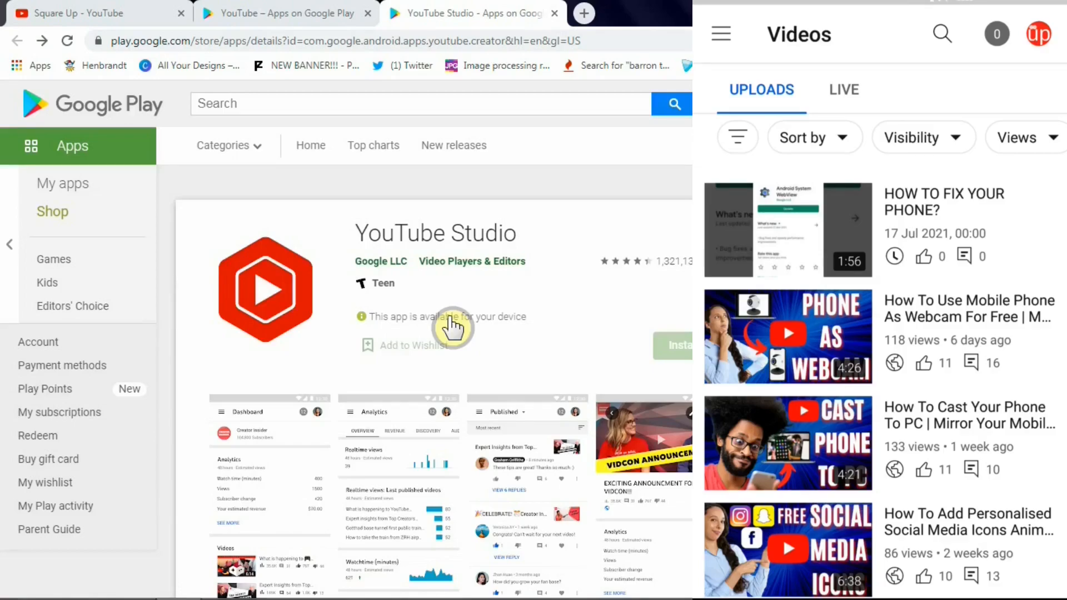
- Open the scheduled video HOW TO FIX YOUR PHONE? for editing
click(788, 230)
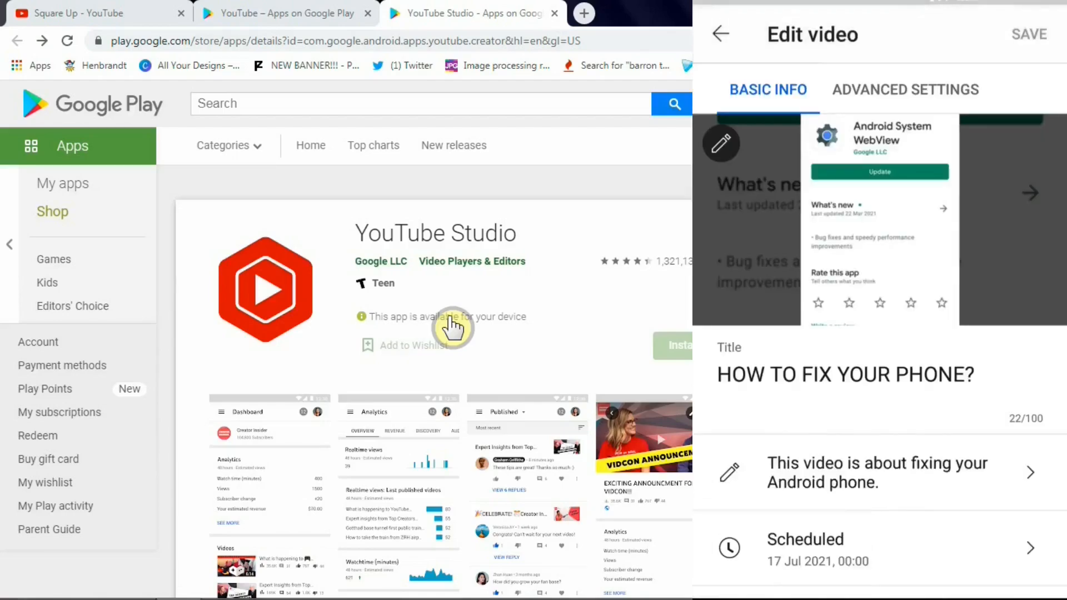
- Confirm the thumbnail and add the video to the How to / Tutorials Videos playlist
scroll(down, 3)
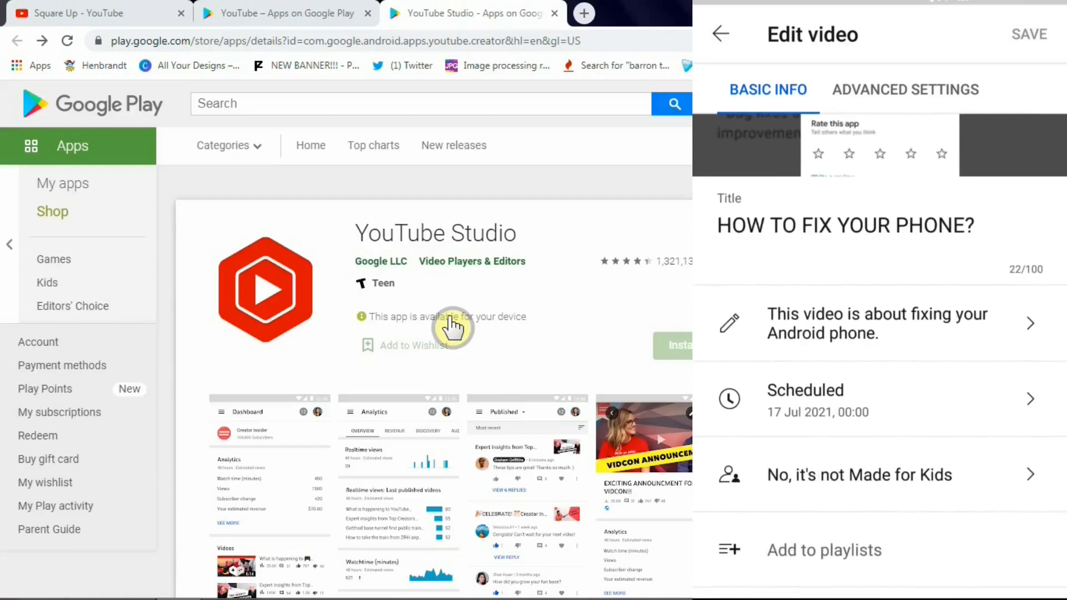
scroll(down, 3)
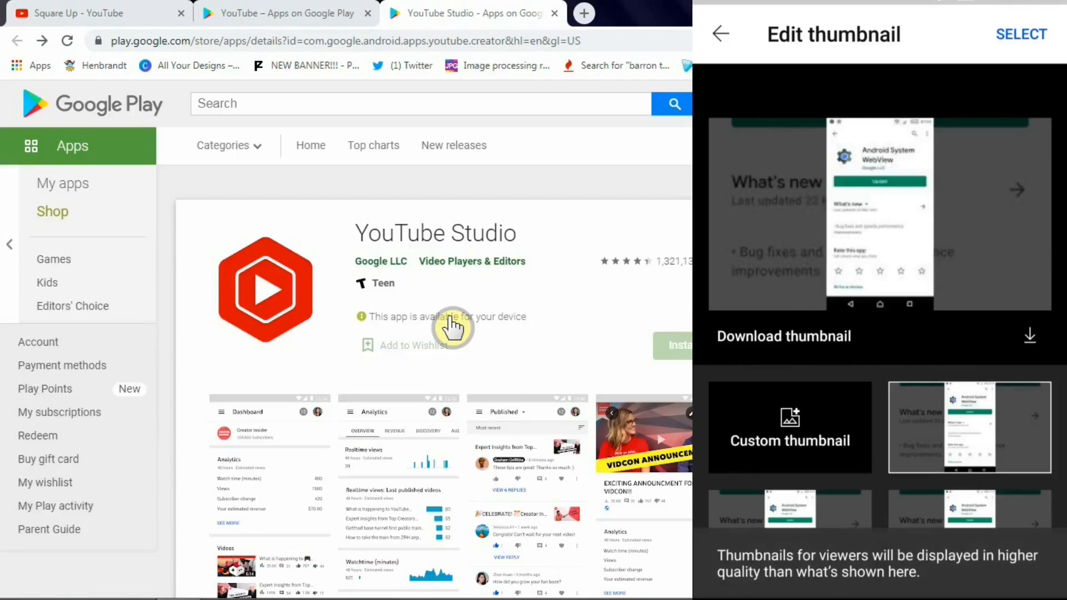
click(721, 35)
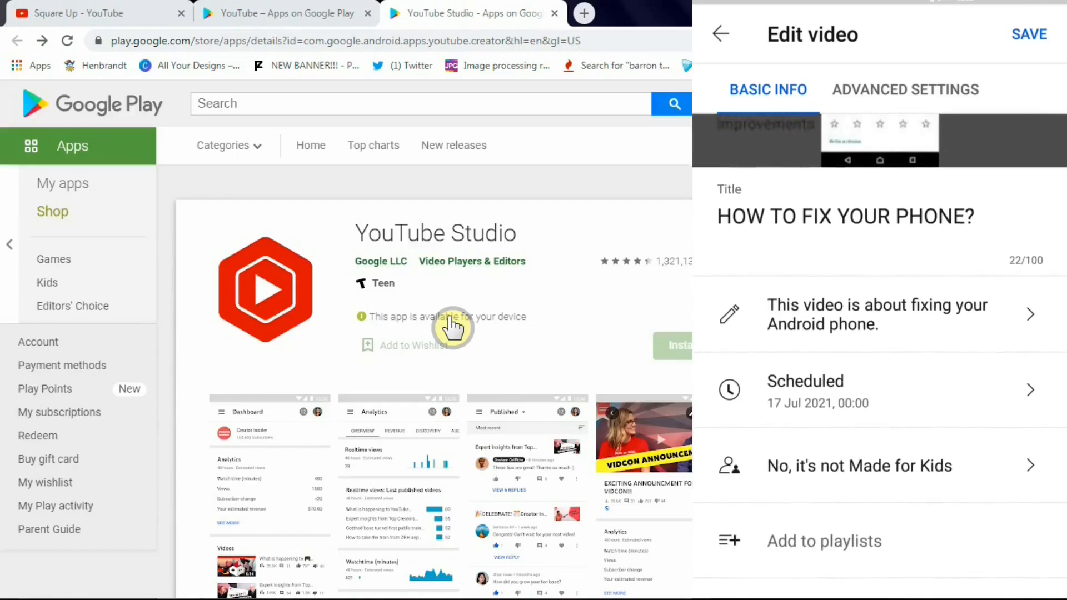
click(824, 541)
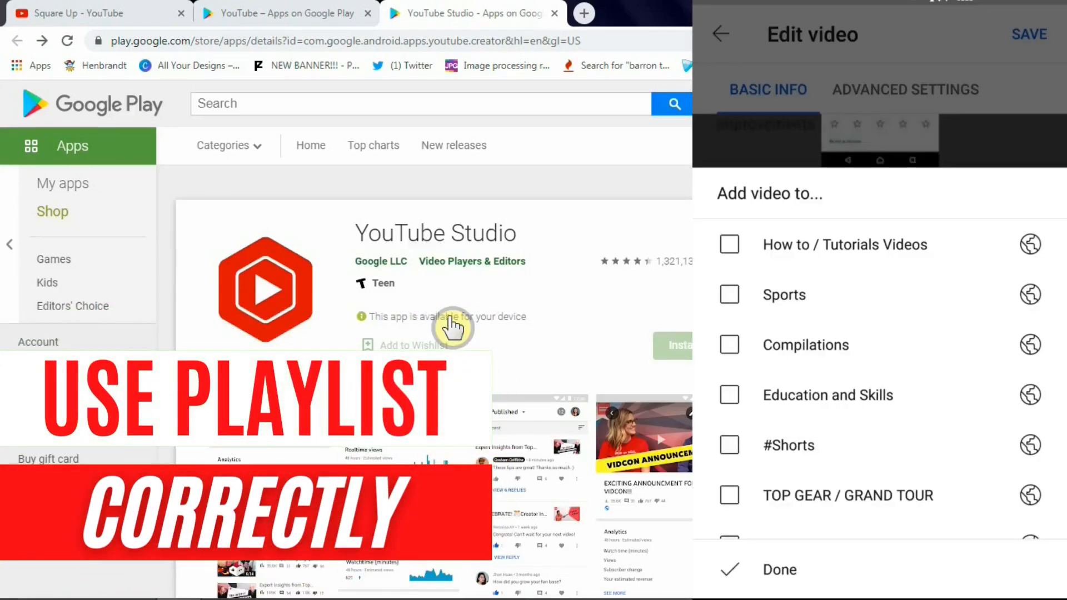
click(730, 245)
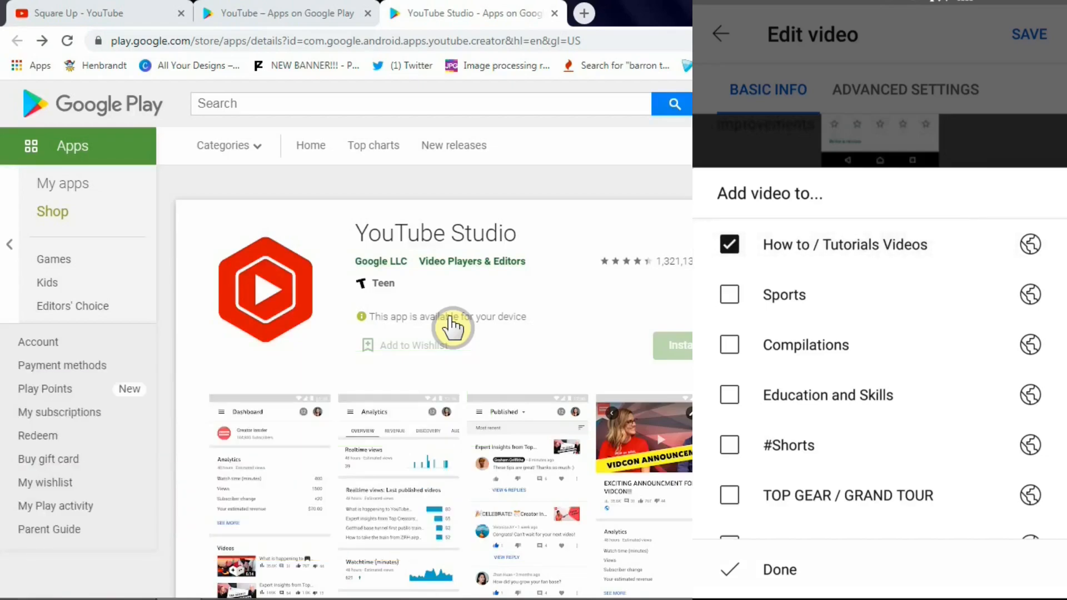
click(780, 569)
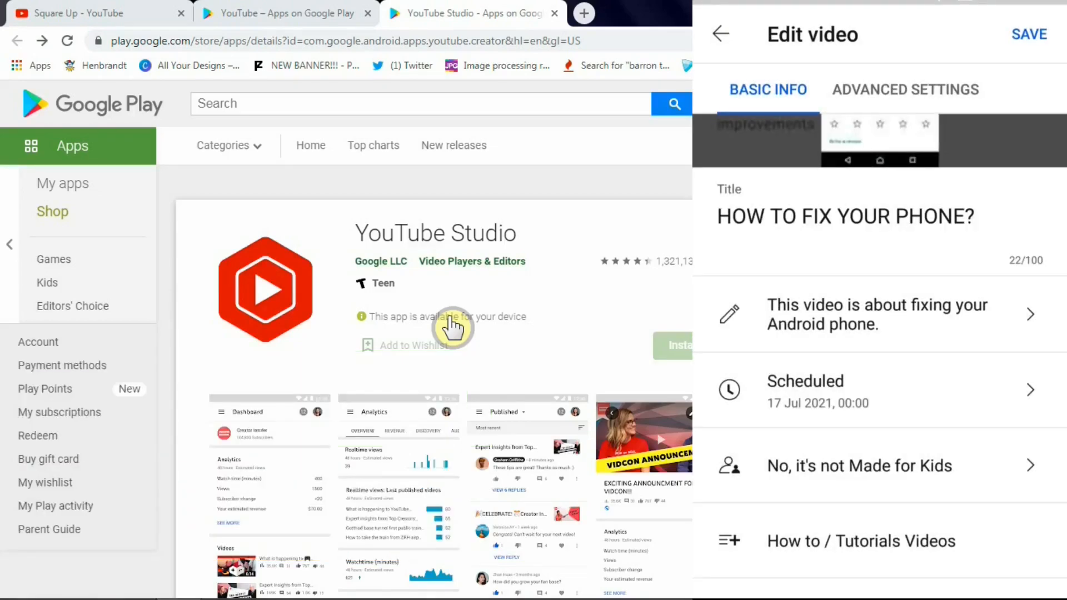
scroll(down, 3)
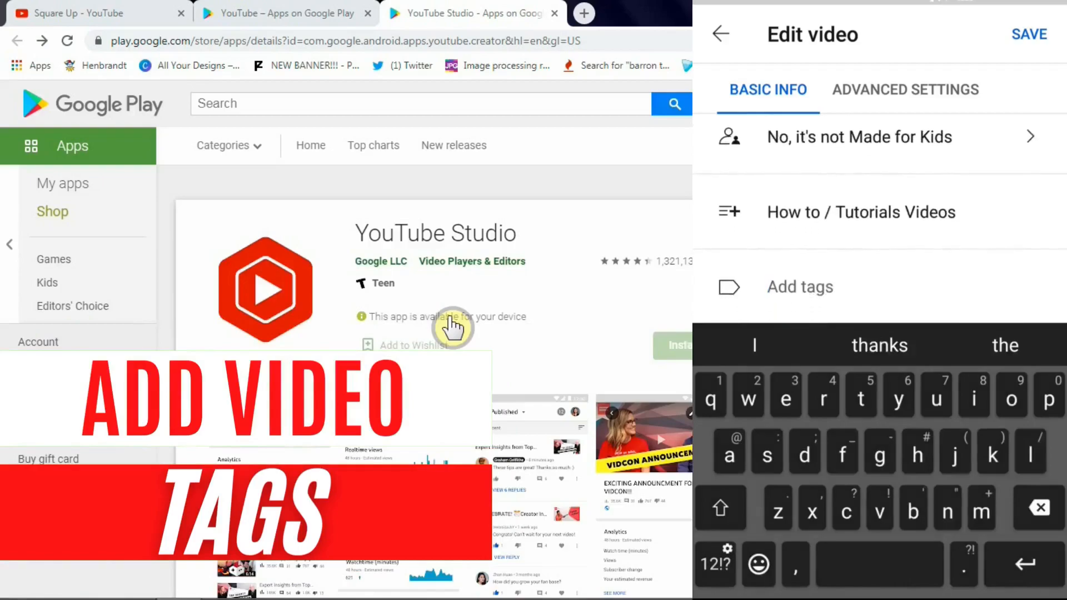
- Add the tag 'how to fix your android phone' to the video
text(how to fix)
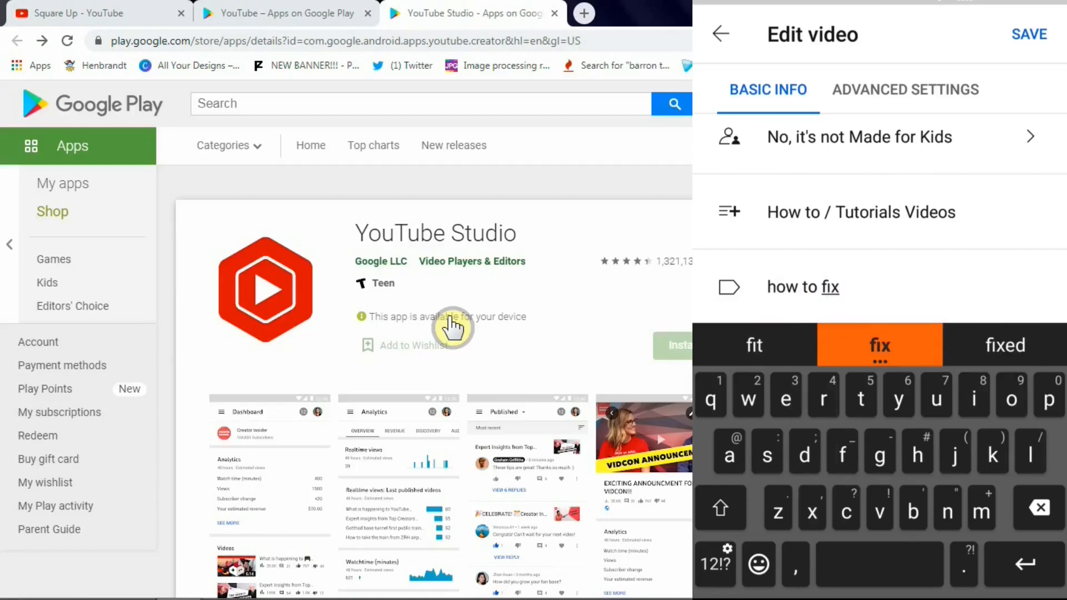
key(backspace)
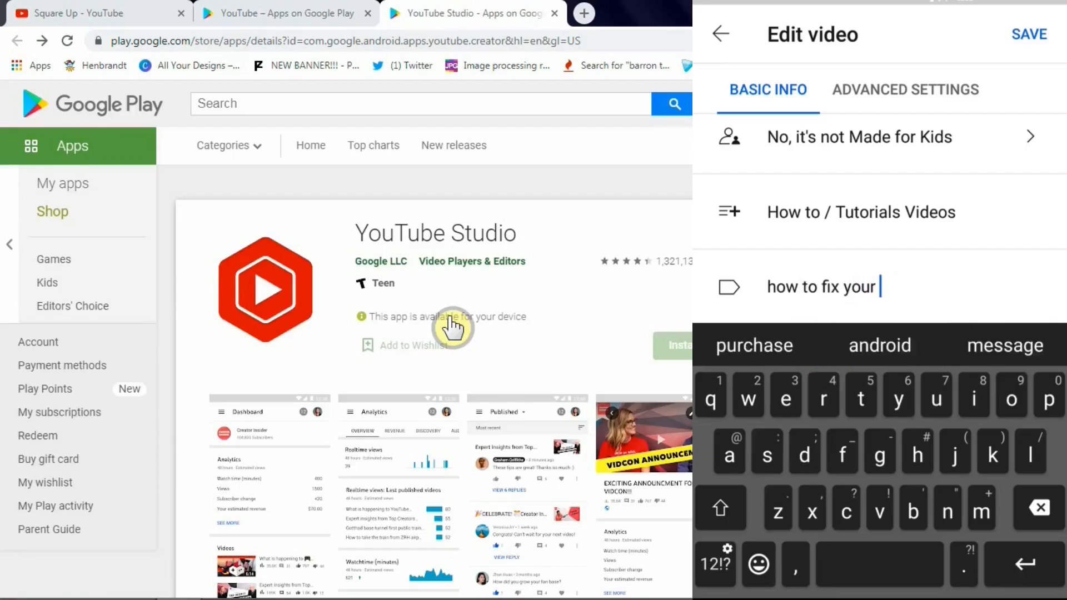
text(android phone)
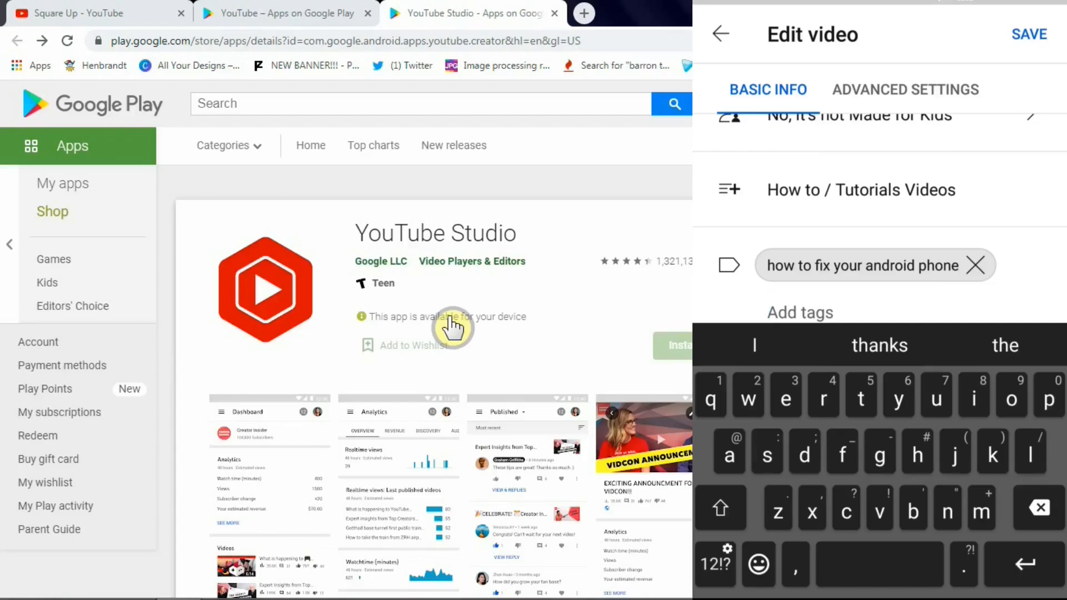
text(android phone)
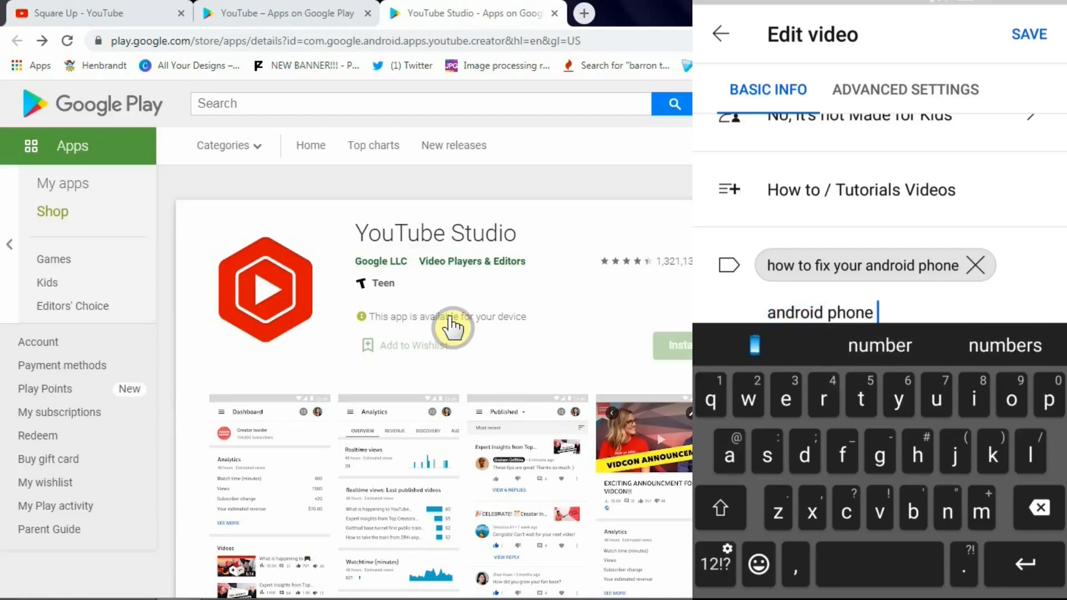
key(enter)
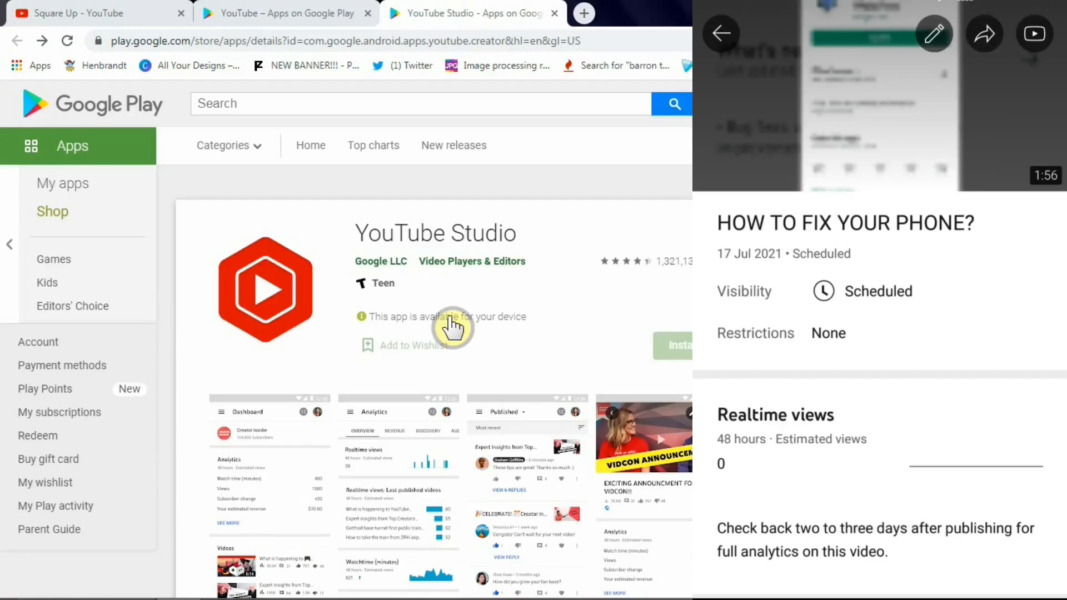
- Reopen the video's edit screen and show its Advanced settings
click(933, 33)
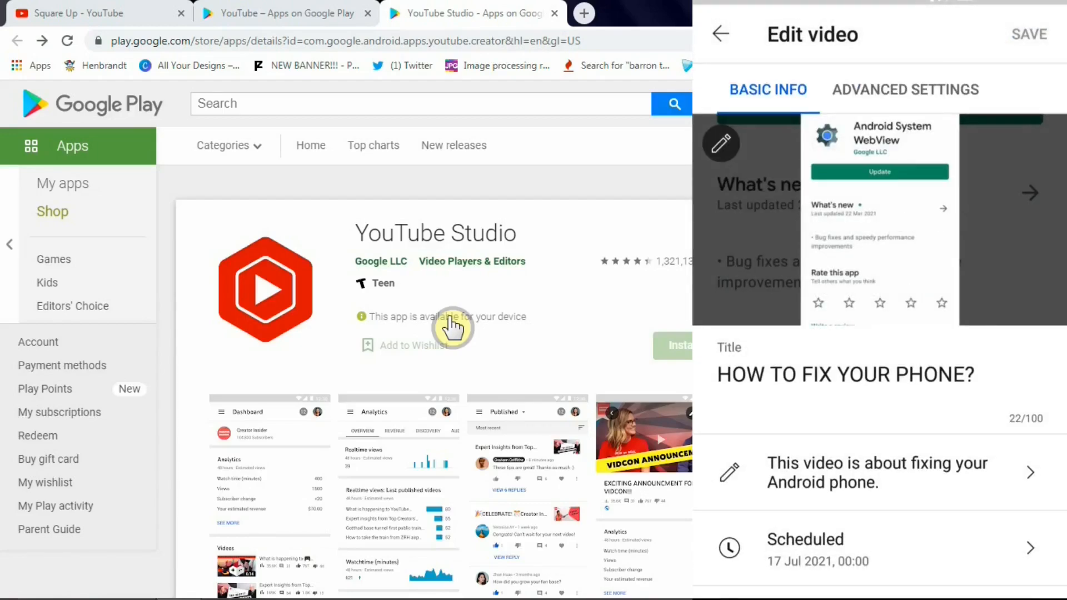
click(905, 89)
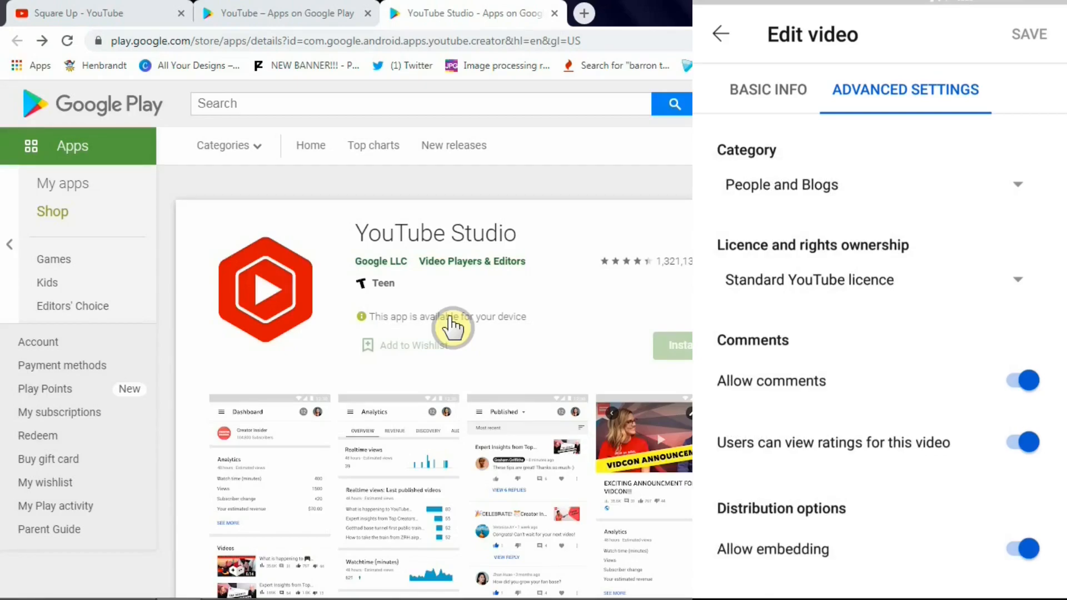
click(1014, 280)
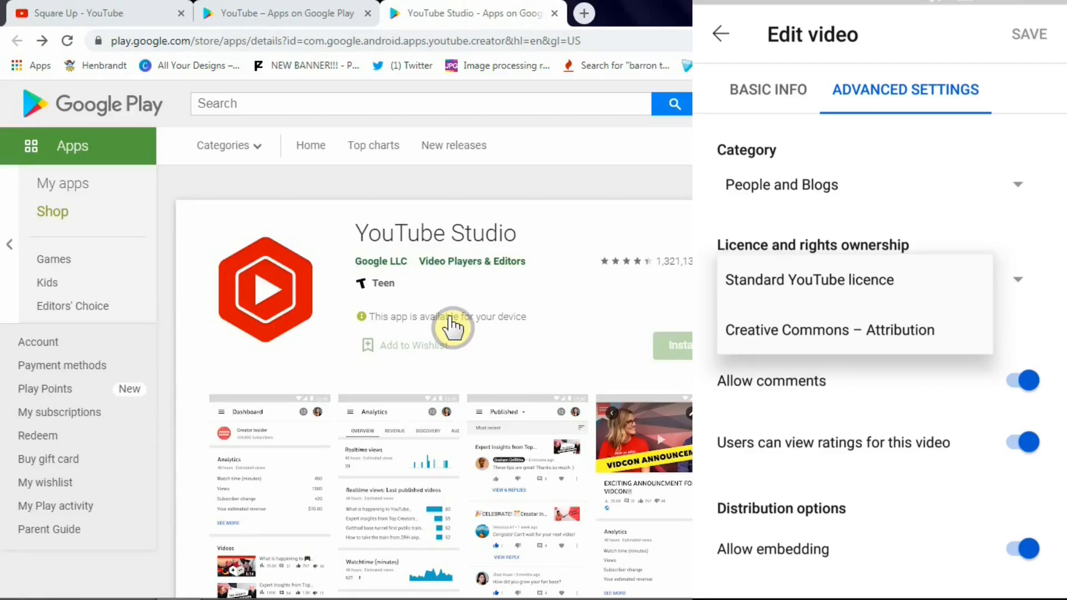
click(810, 279)
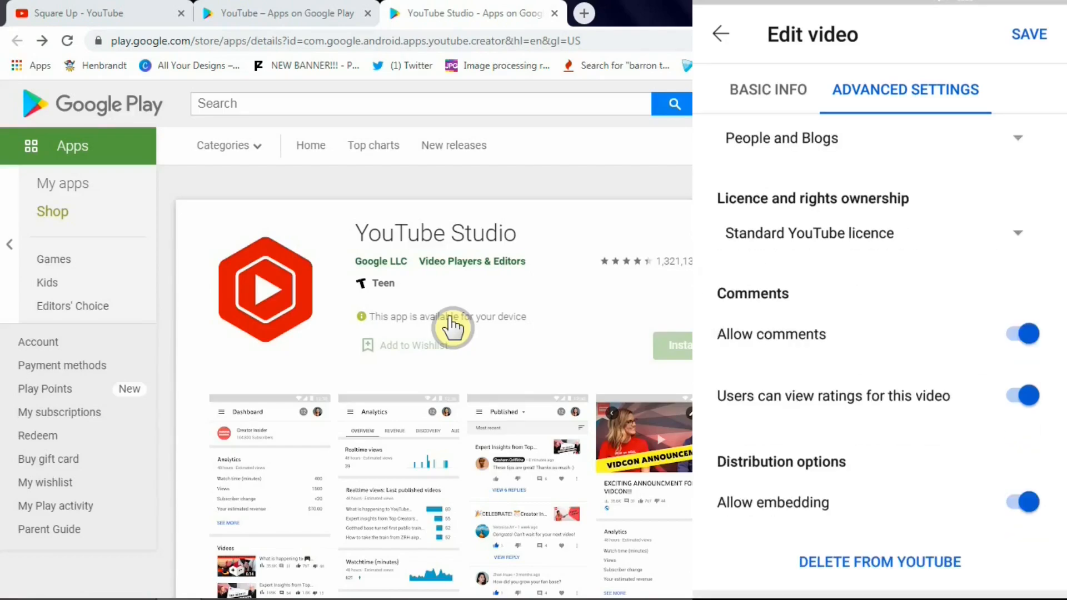
- Toggle Allow comments and Users can view ratings off and back on
click(1022, 334)
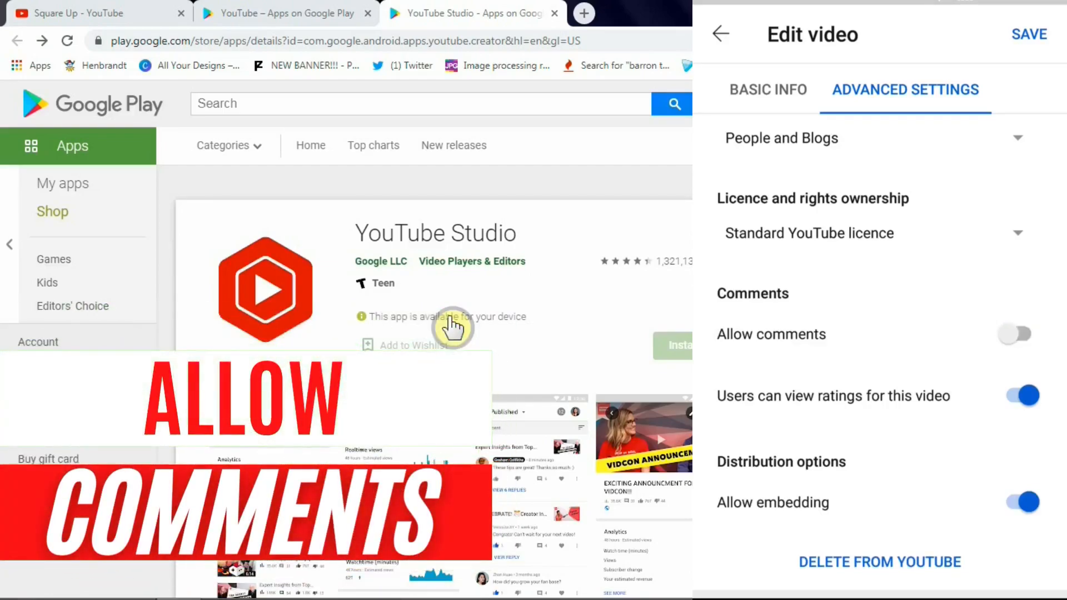
click(1015, 335)
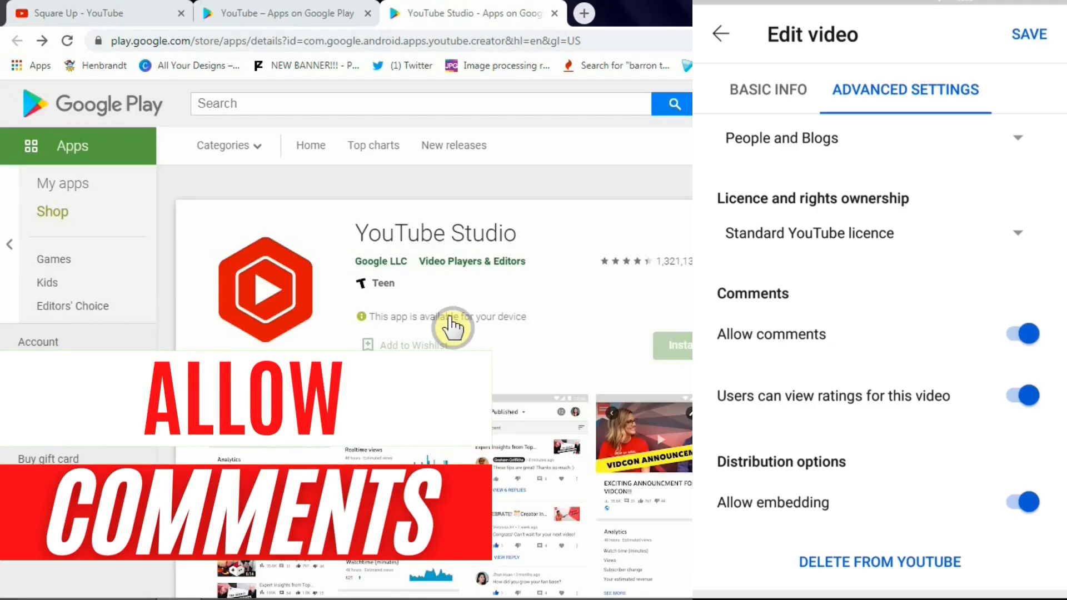
click(1021, 396)
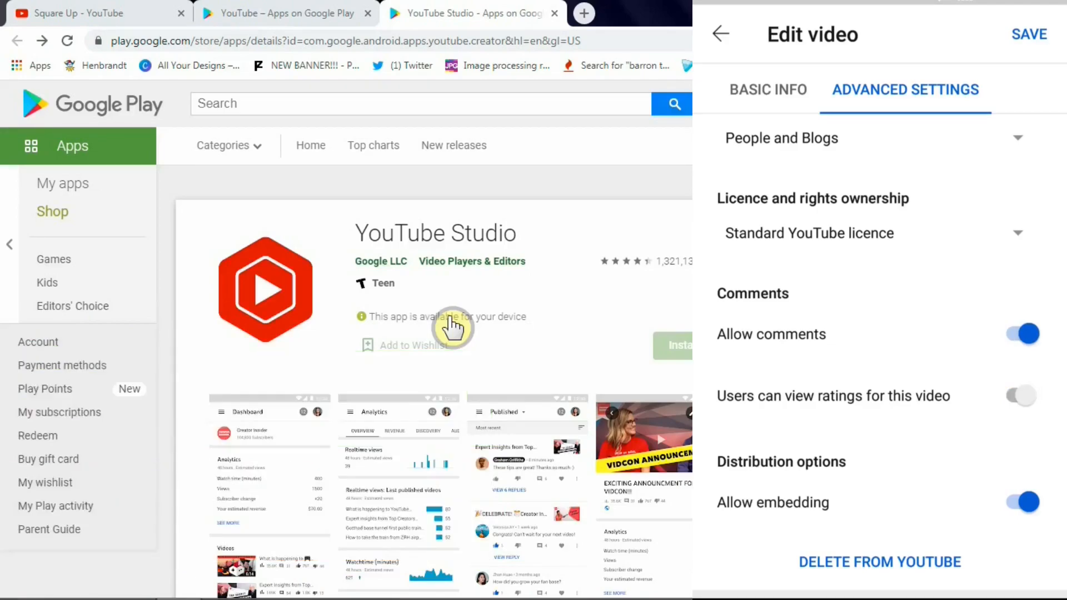
click(1020, 396)
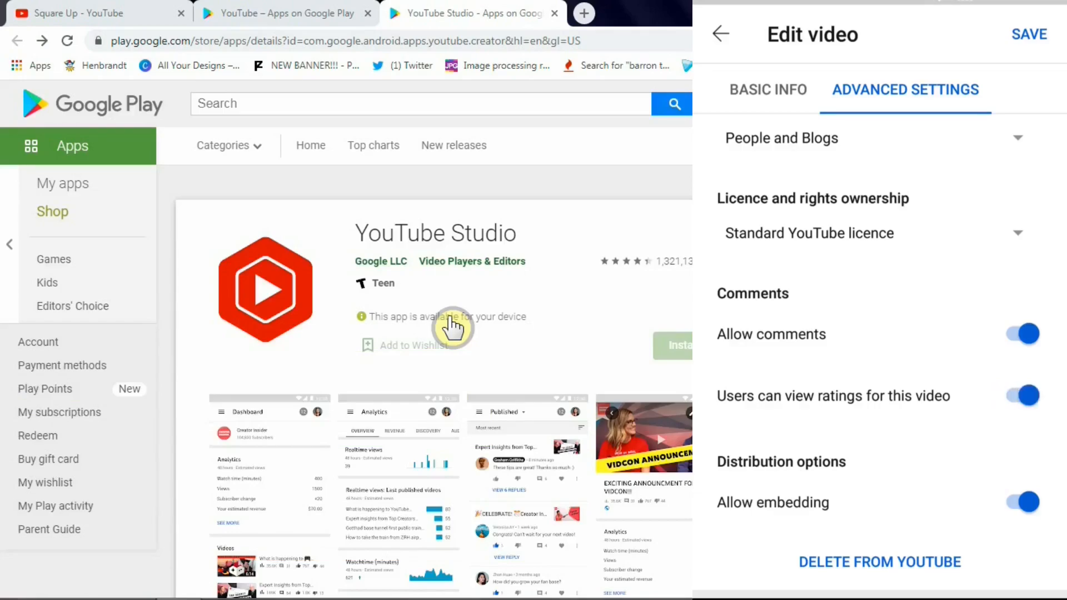
click(1019, 396)
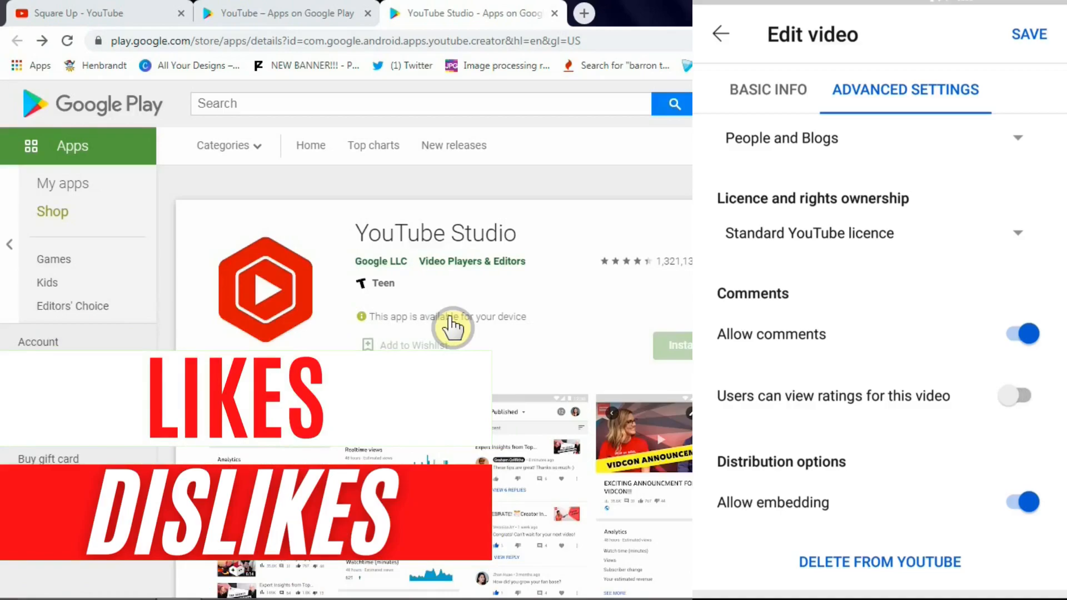
click(1020, 395)
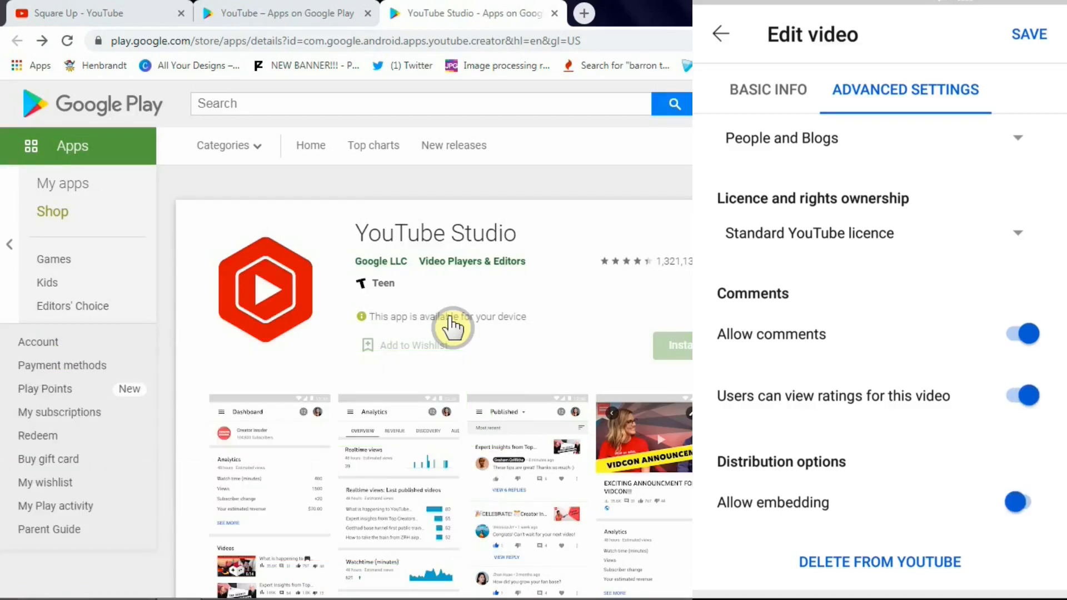
- Toggle Allow embedding off and back on, then save the edits
click(1017, 503)
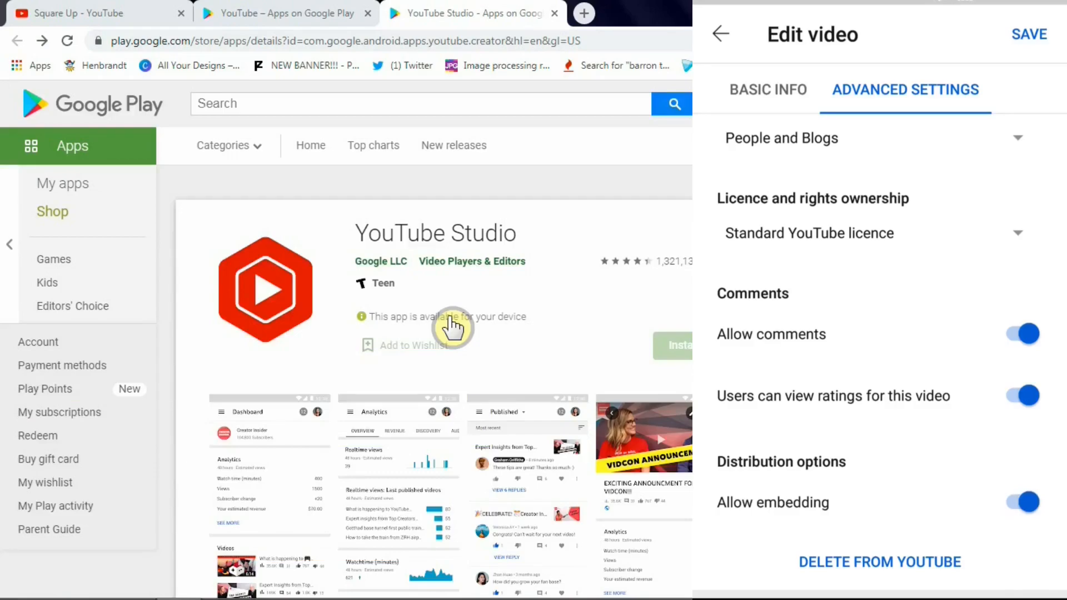
mouse_move(586, 336)
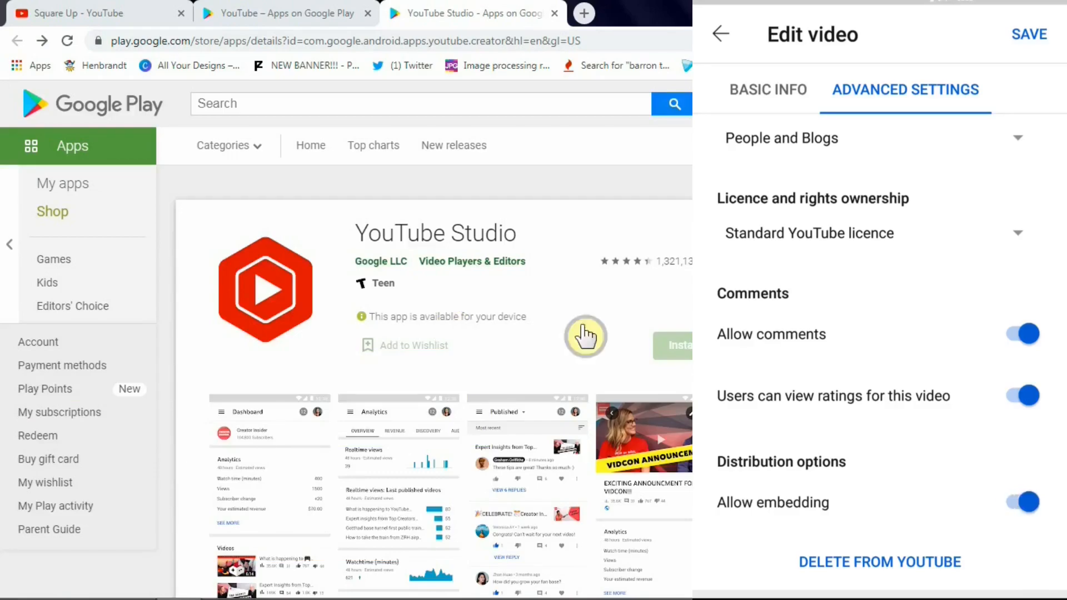
click(1021, 502)
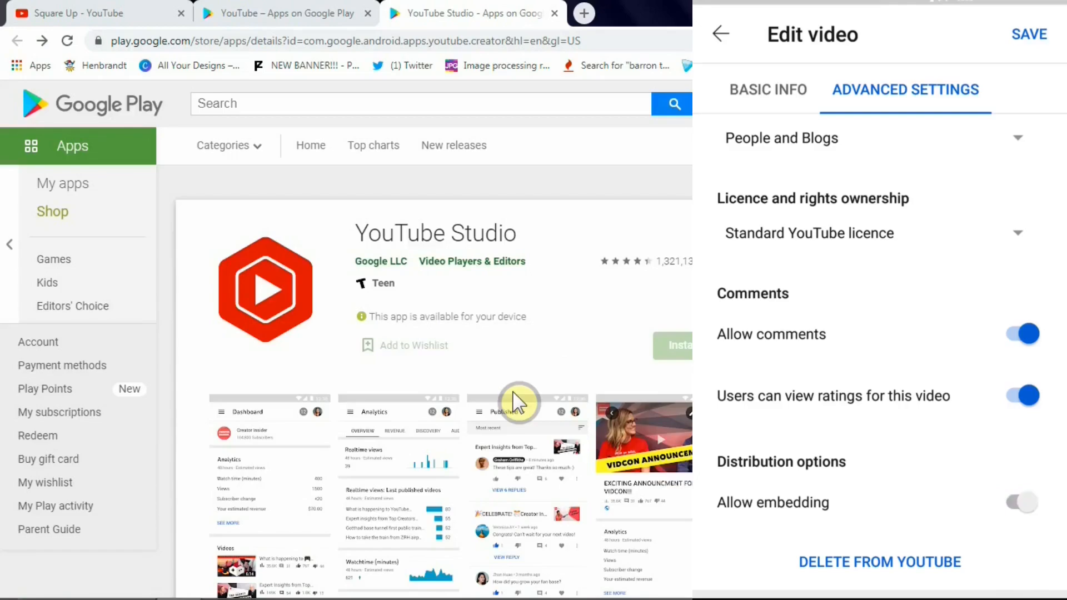
click(1022, 502)
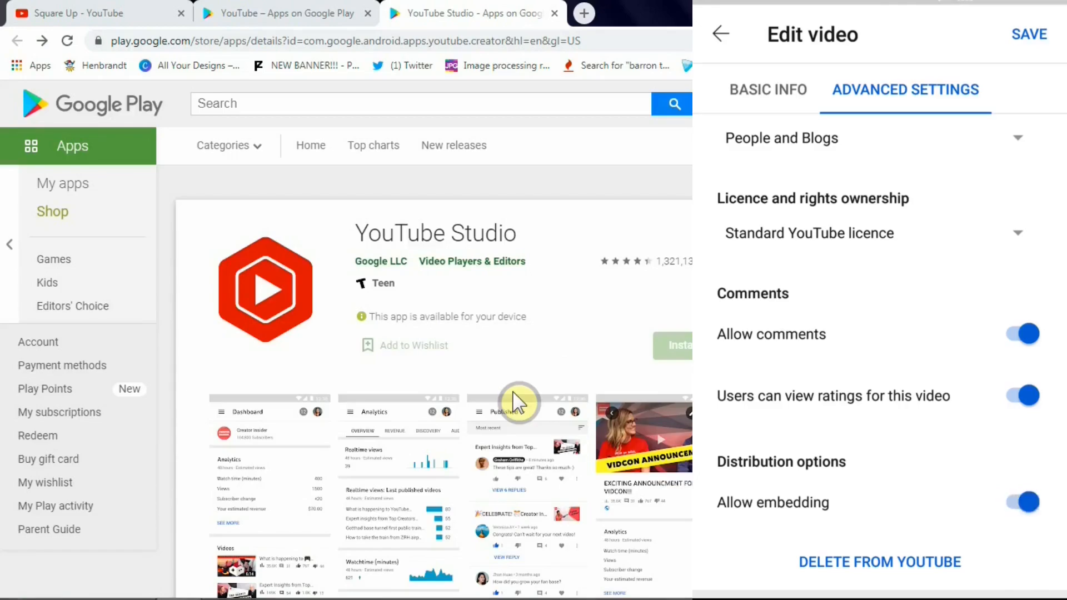
click(1028, 34)
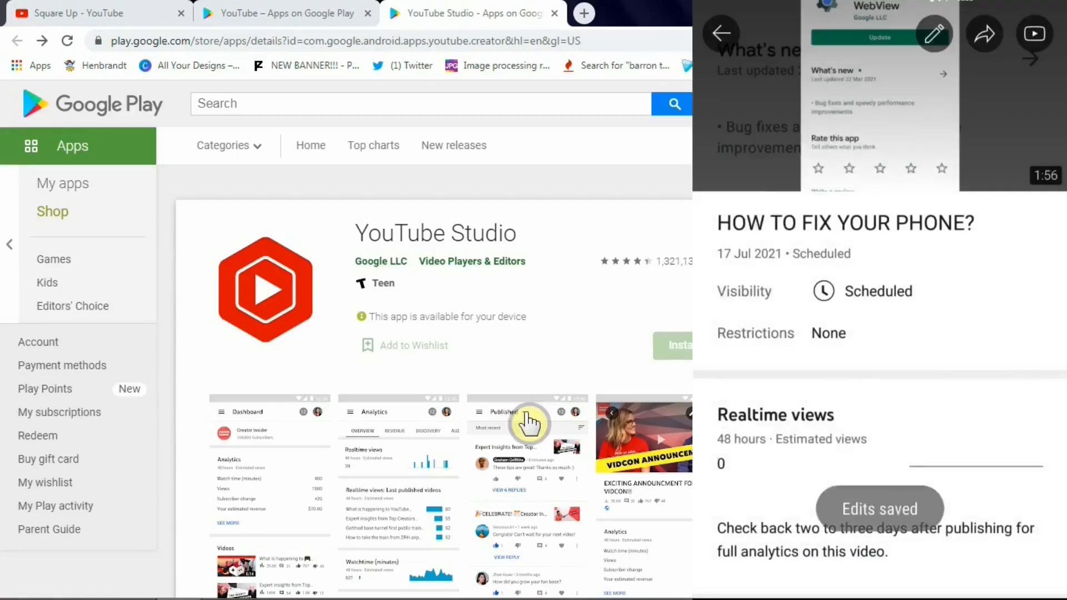